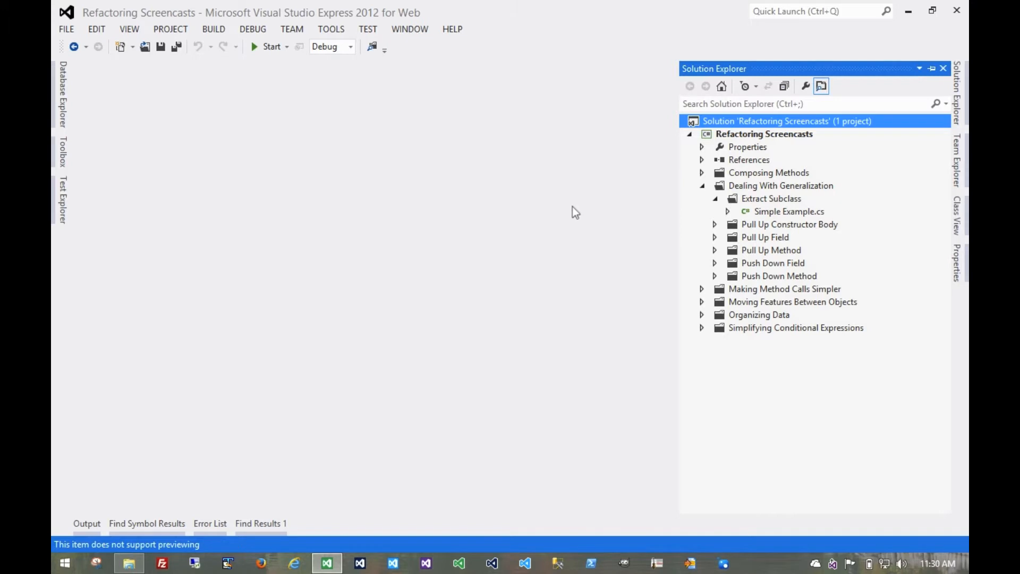
pyautogui.moveTo(788, 218)
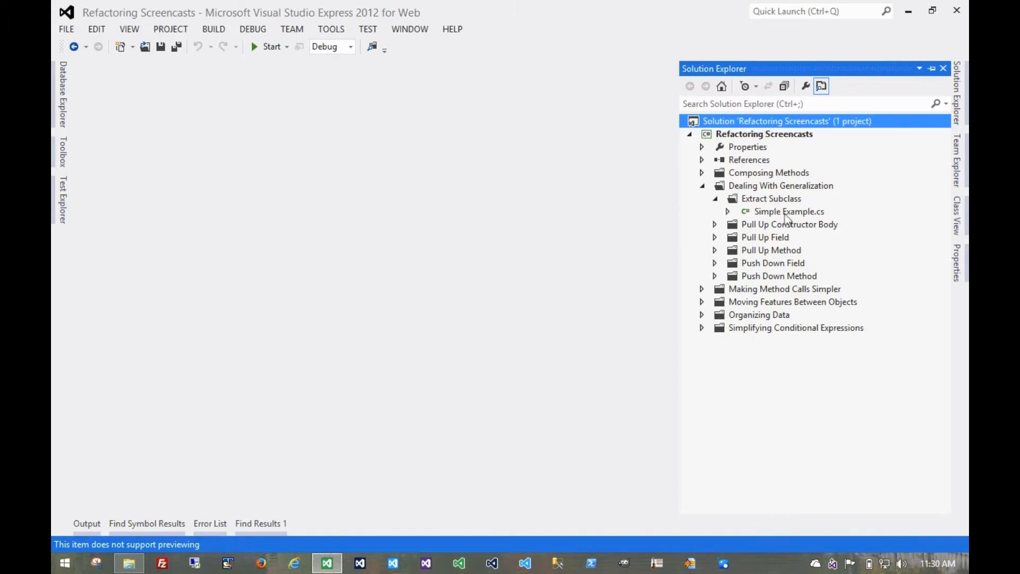
# - Open Simple Example.cs under Dealing With Generalization > Extract Subclass in Solution Explorer
pyautogui.doubleClick(788, 211)
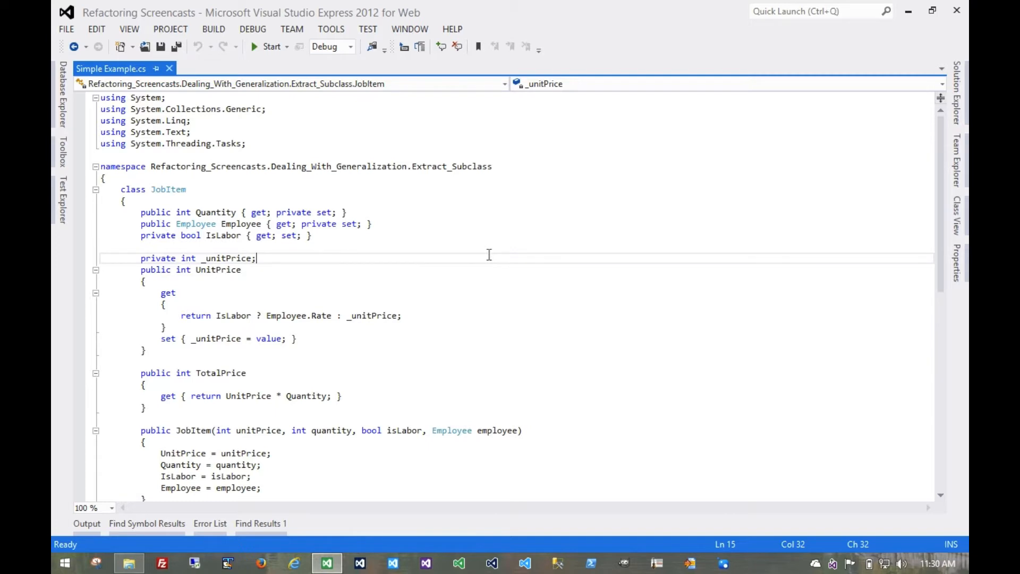
pyautogui.moveTo(368, 254)
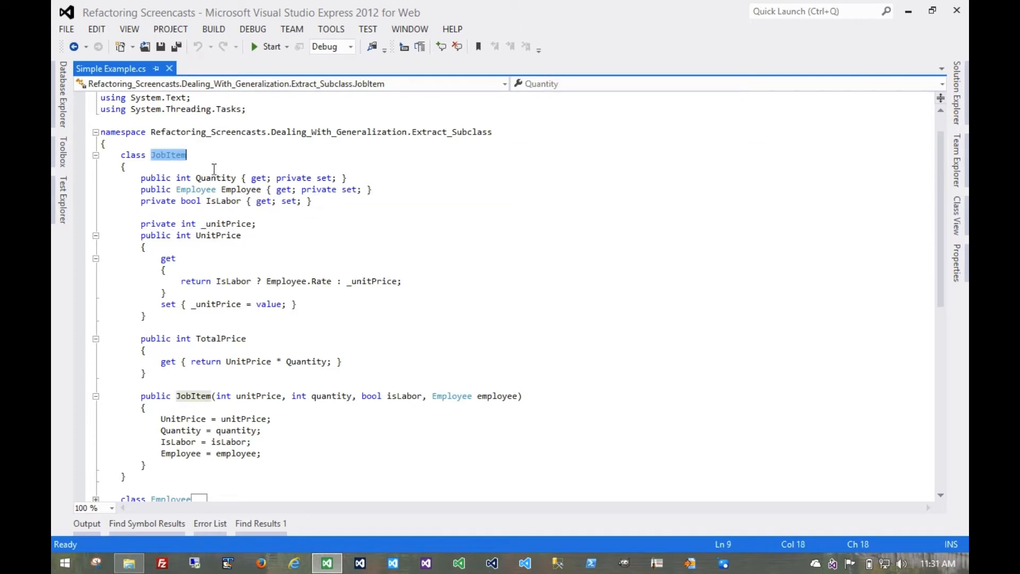
pyautogui.doubleClick(215, 178)
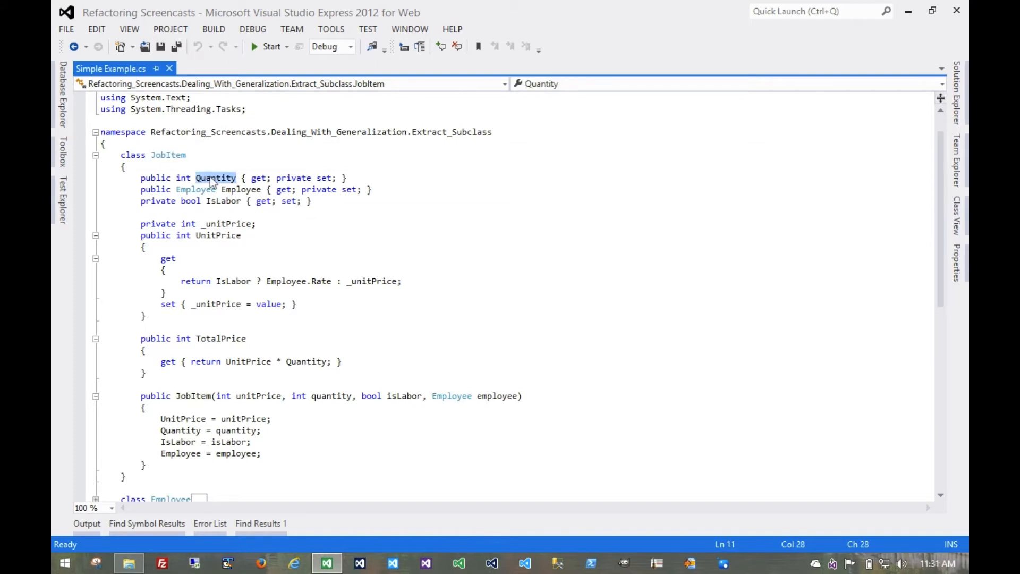
pyautogui.doubleClick(217, 234)
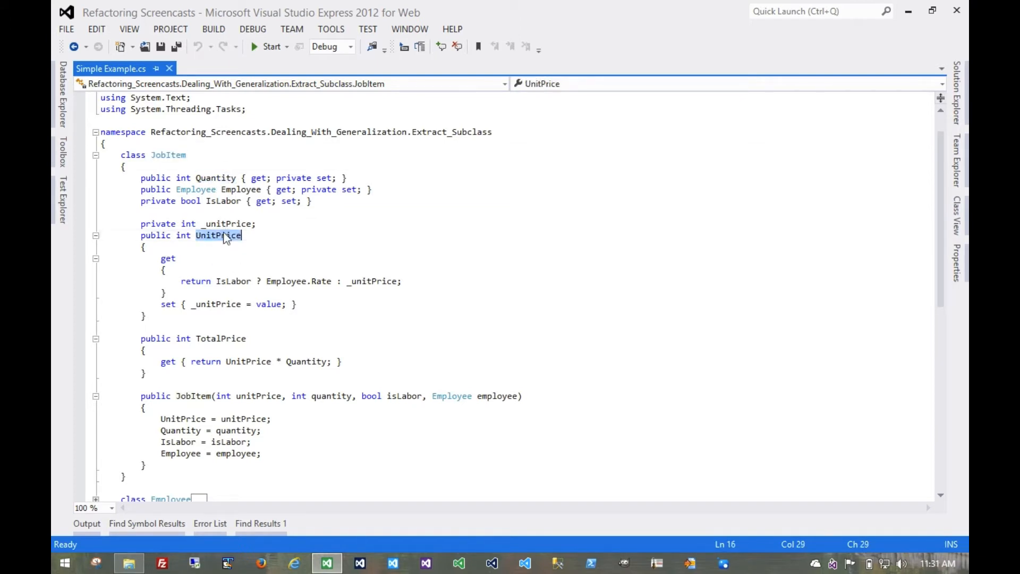
pyautogui.doubleClick(220, 338)
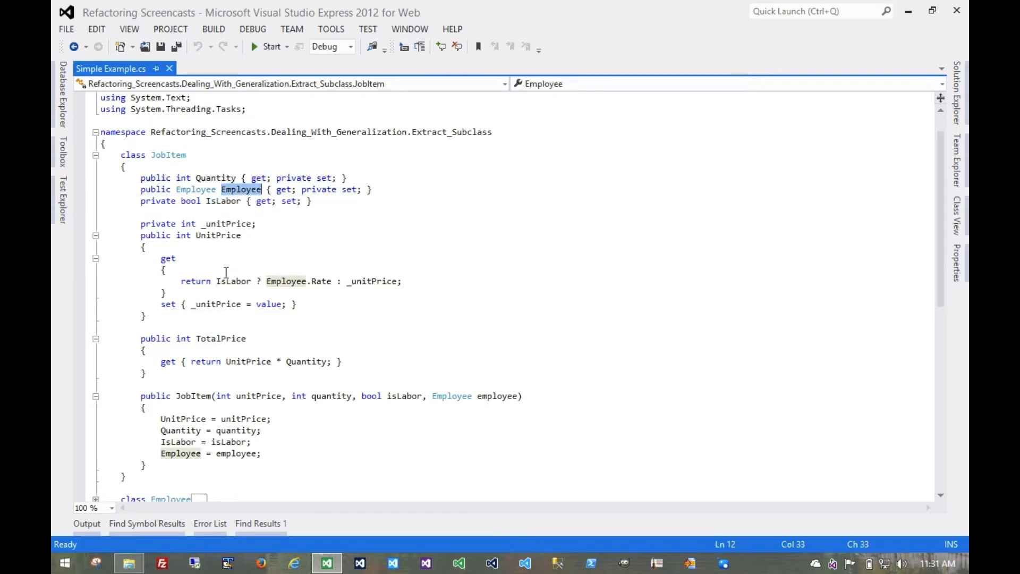
pyautogui.click(233, 281)
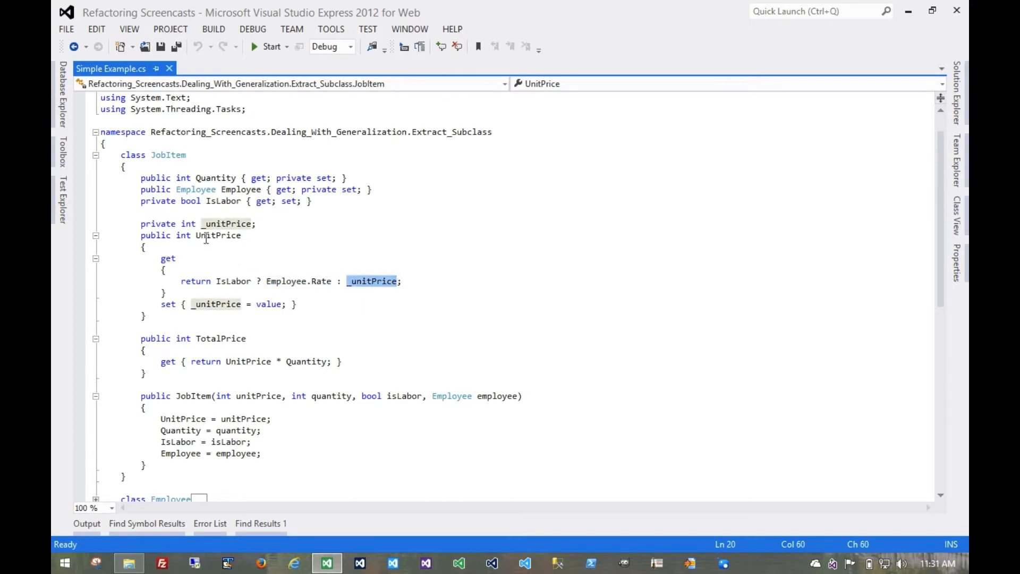
pyautogui.doubleClick(190, 200)
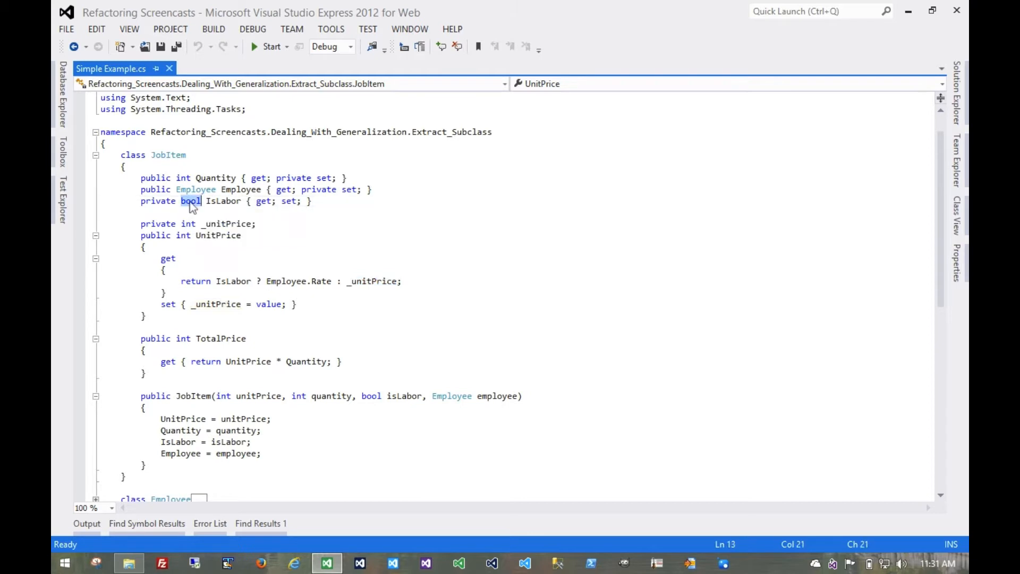
pyautogui.click(208, 200)
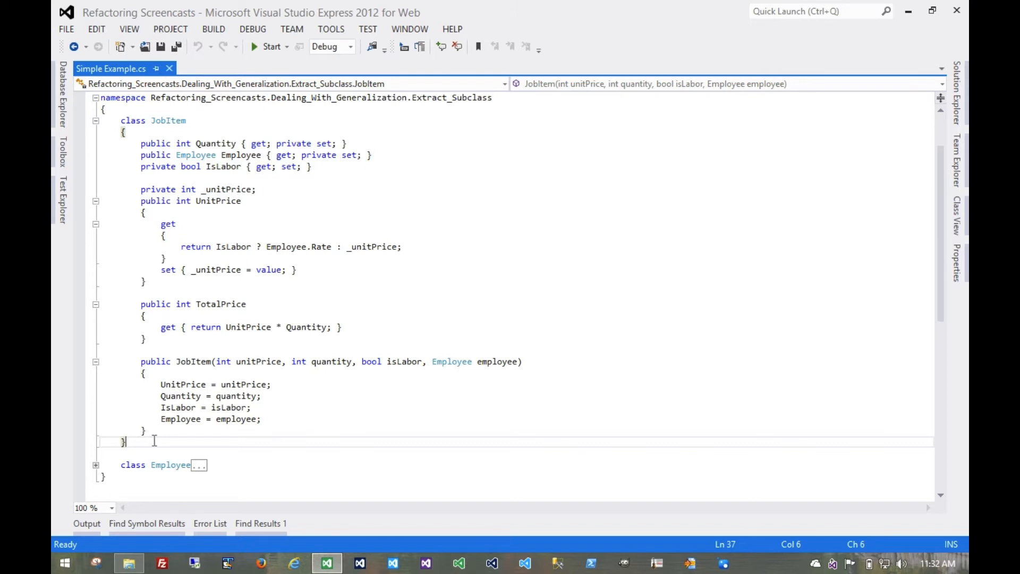
# - Declare an empty class LaborItem : JobItem below JobItem
pyautogui.write('class L')
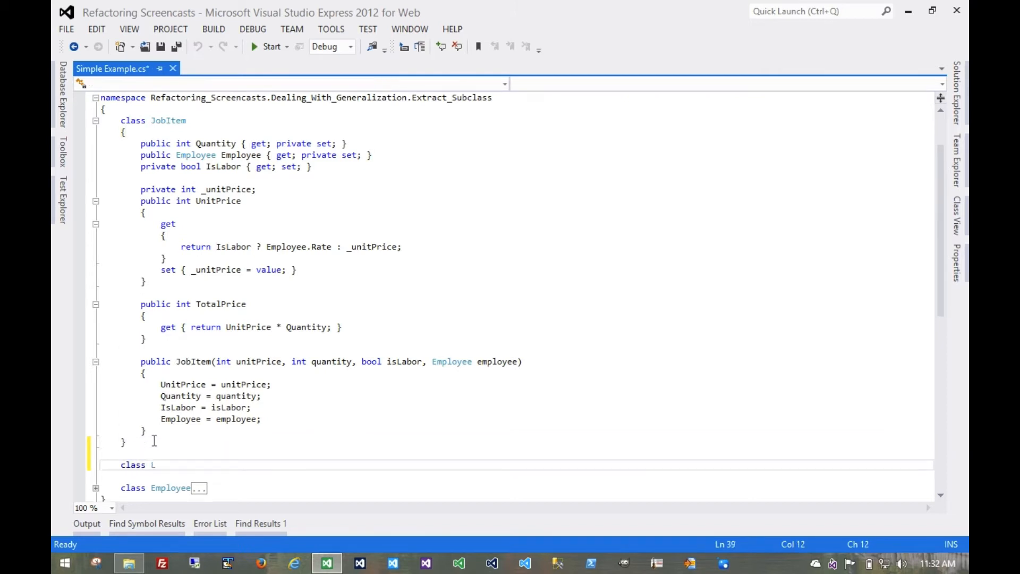
pyautogui.write('aborItem')
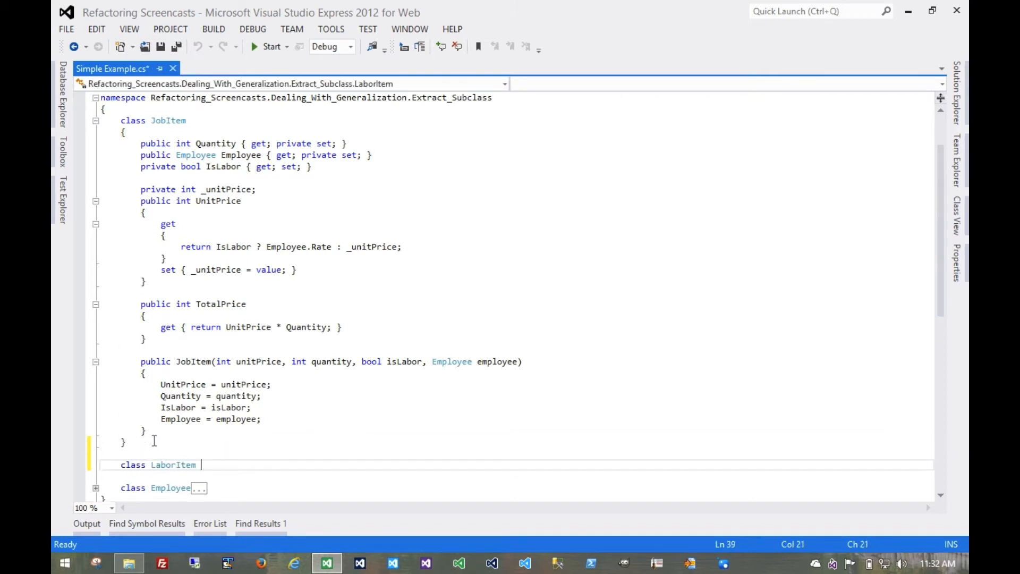
pyautogui.write(': JobItem { }')
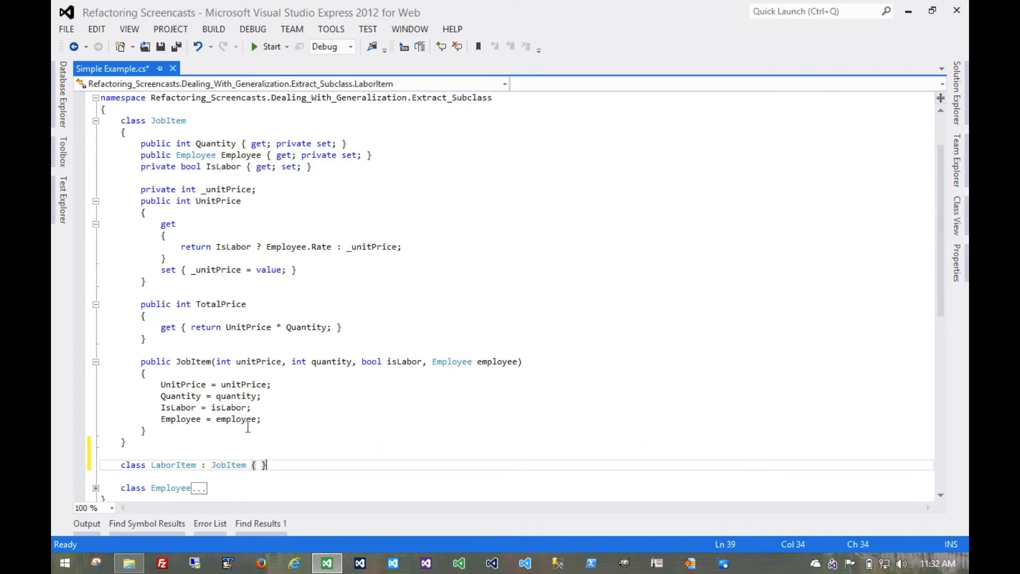
# - Add a public LaborItem constructor calling base(unitPrice, quantity, isLabor, employee) with an empty body
pyautogui.click(193, 361)
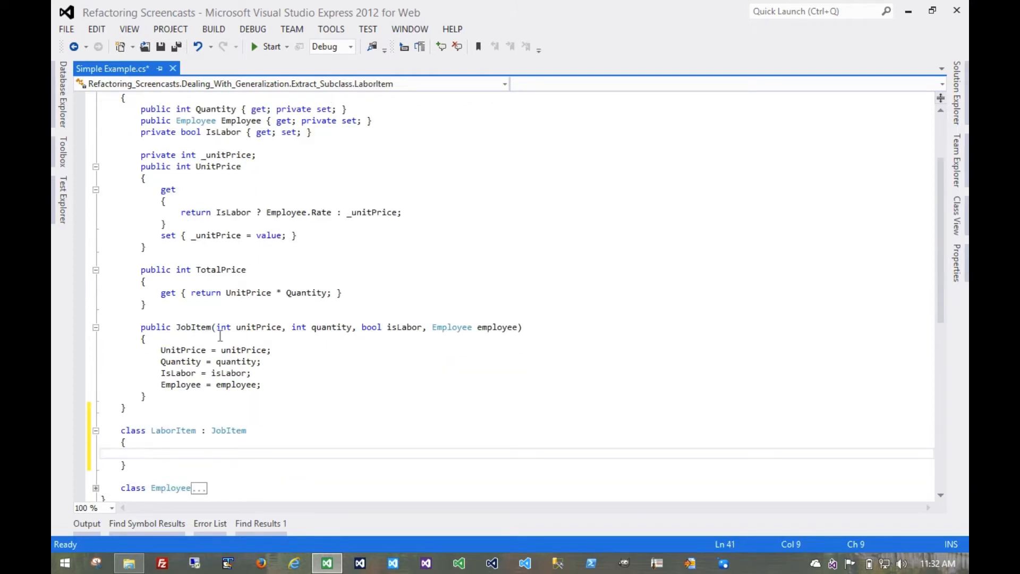
pyautogui.write('public LaborItem(int unitPrice, int quantity, bool isLabor, Employee employee')
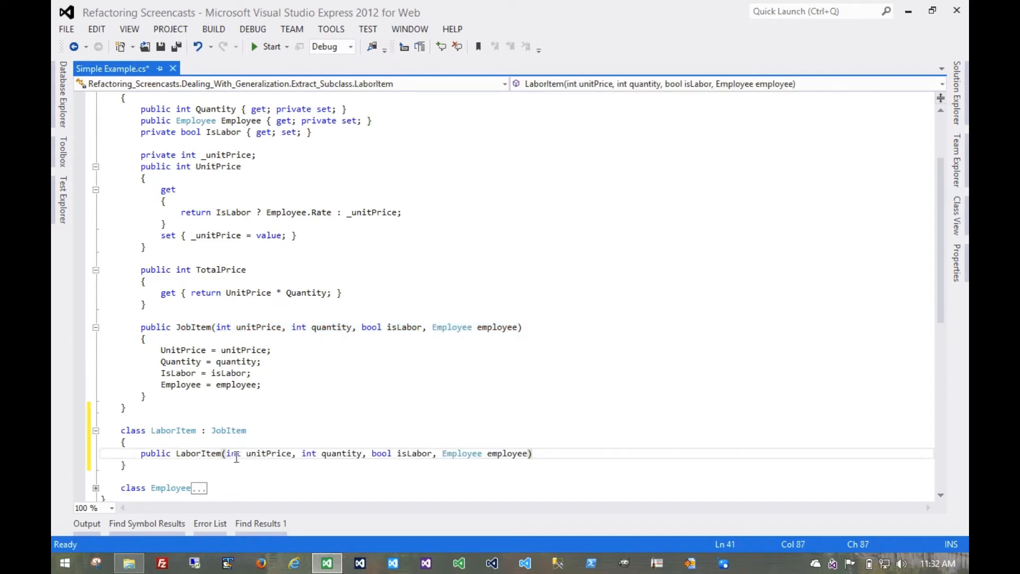
pyautogui.write(': base')
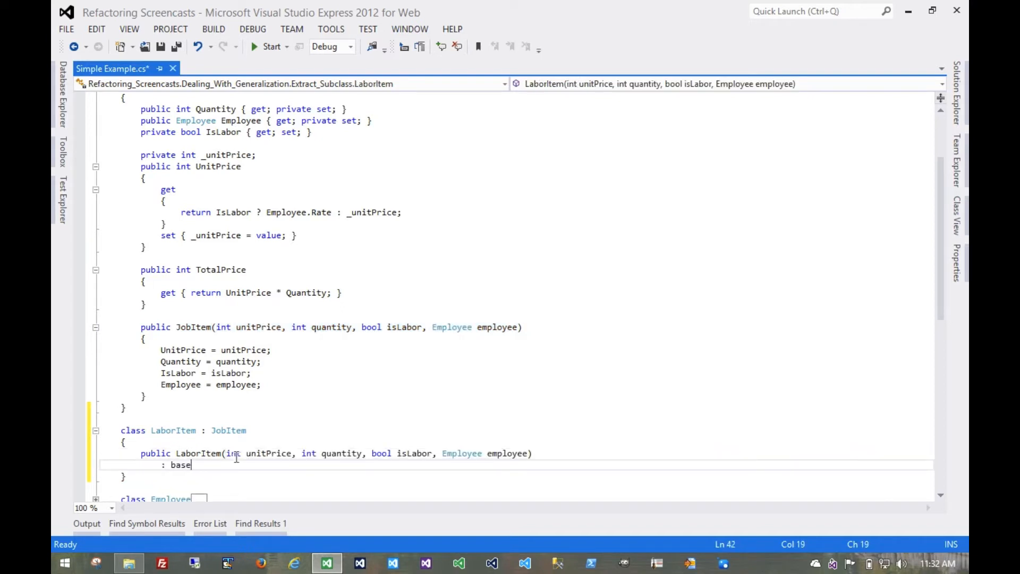
pyautogui.write('(unitPrice, quantity, isLabor, employee')
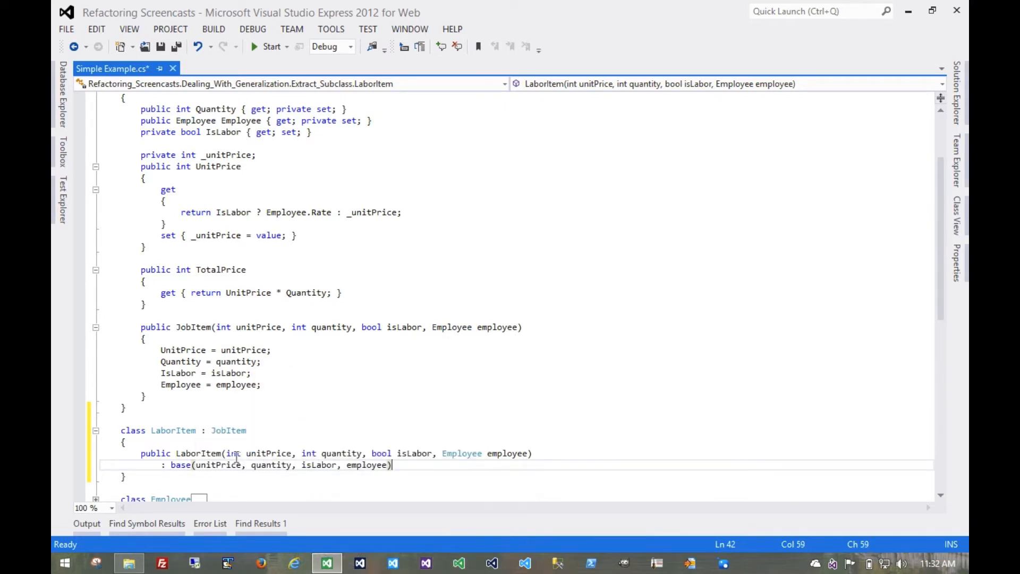
pyautogui.write('{ }')
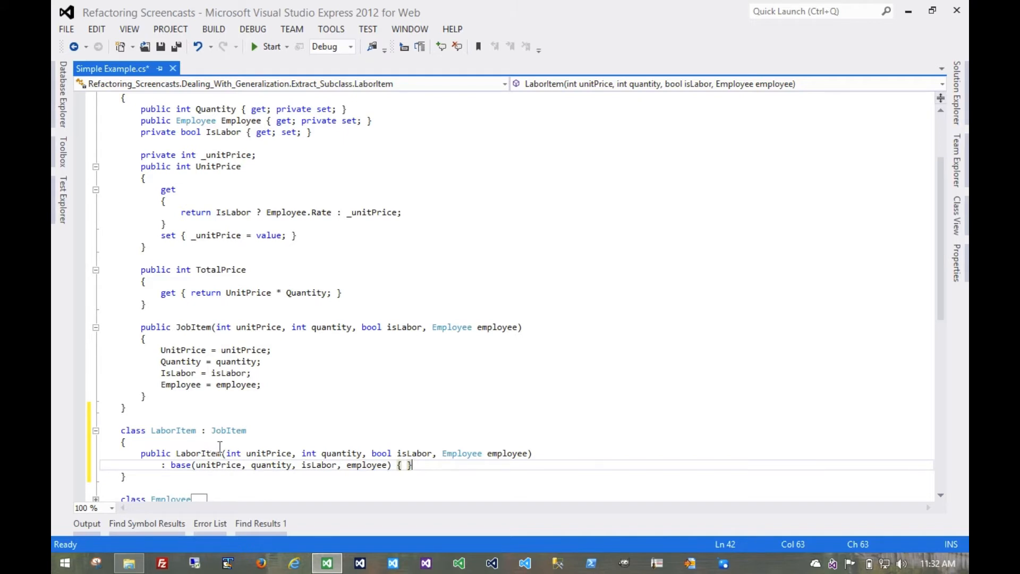
pyautogui.doubleClick(193, 326)
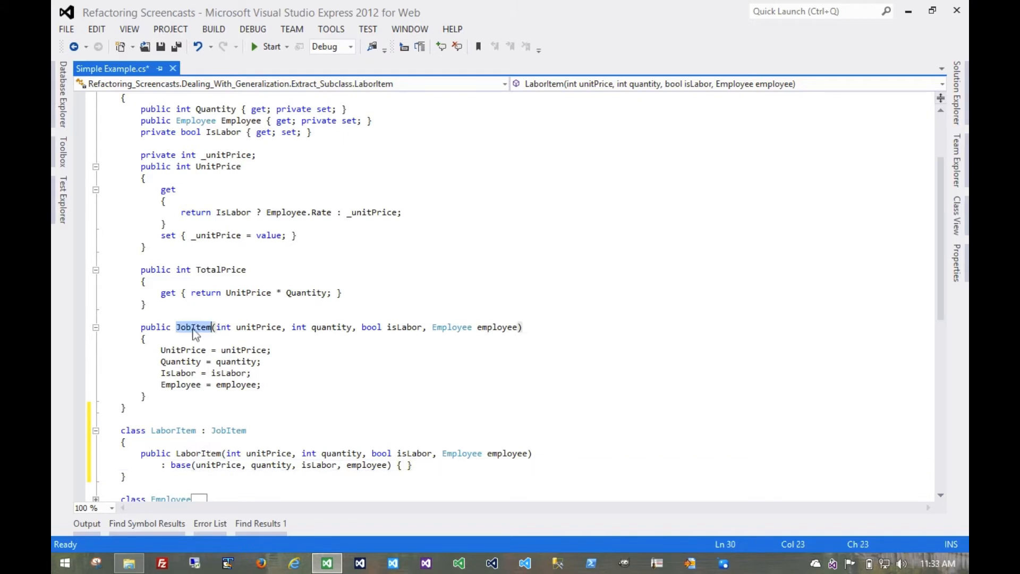
pyautogui.click(194, 327)
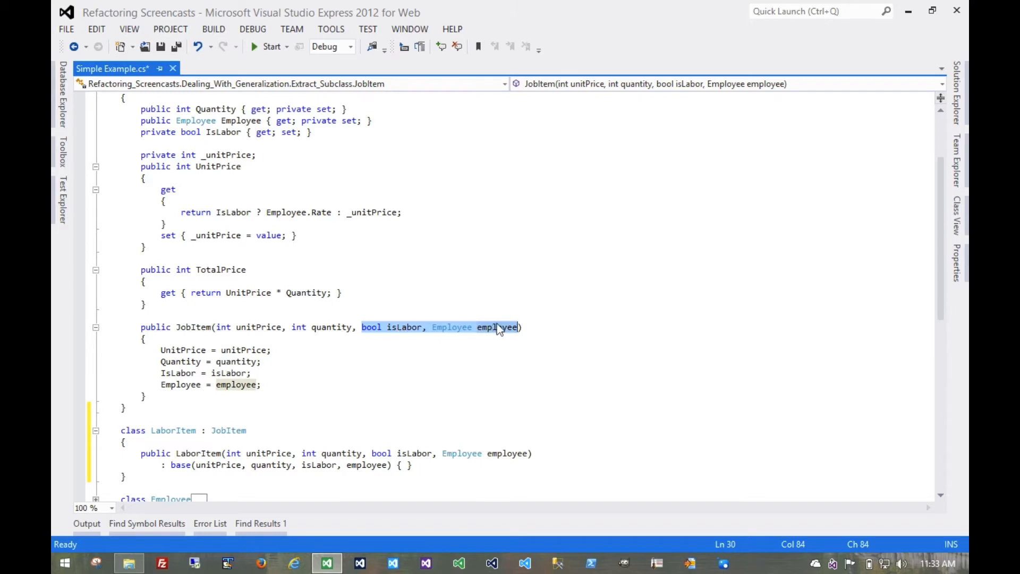
pyautogui.click(188, 326)
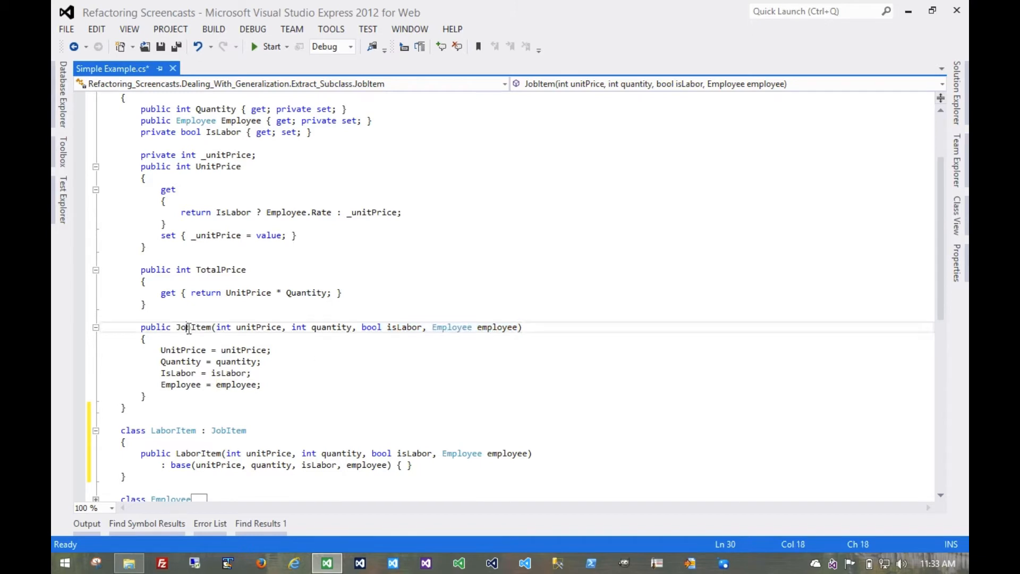
pyautogui.doubleClick(193, 327)
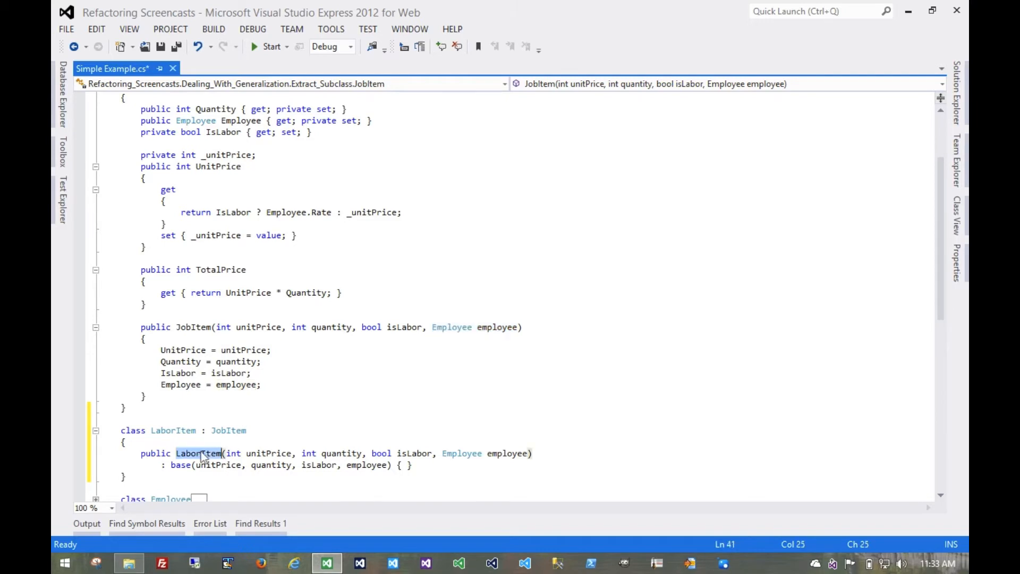
pyautogui.click(200, 452)
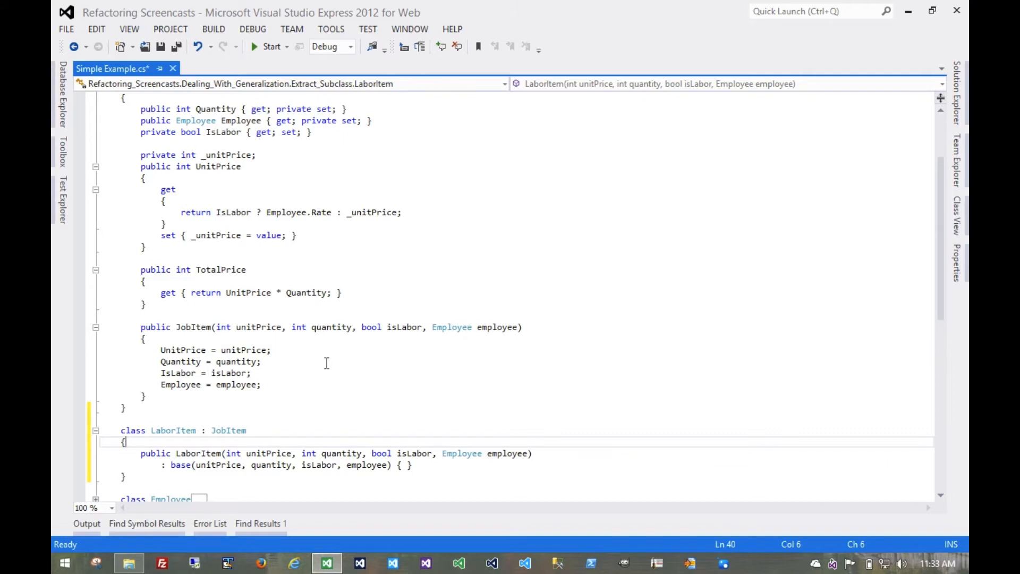
# - Change the full four-parameter JobItem constructor from public to protected
pyautogui.scroll(-3)
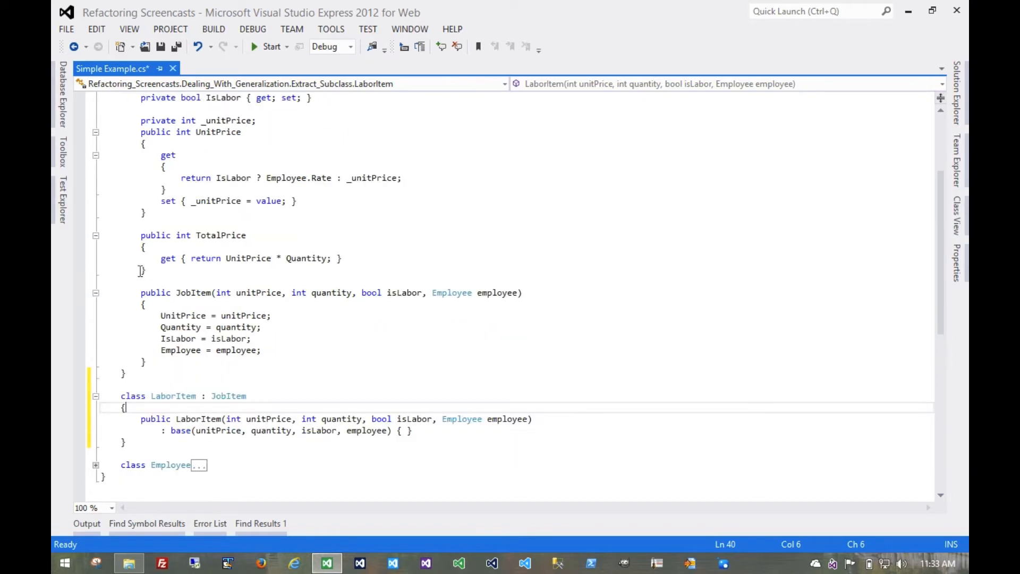
pyautogui.doubleClick(156, 293)
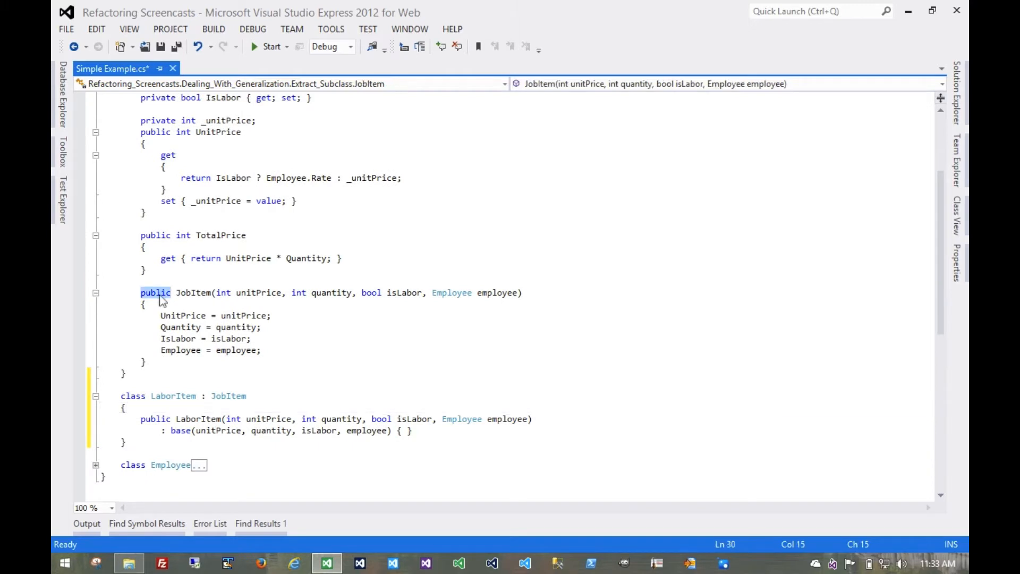
pyautogui.write('protected')
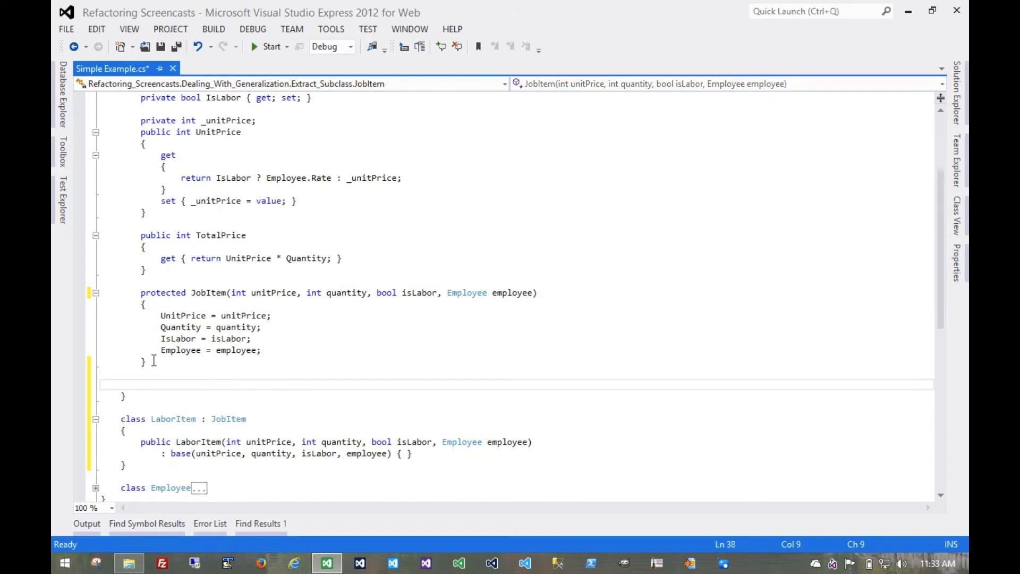
pyautogui.moveTo(216, 275)
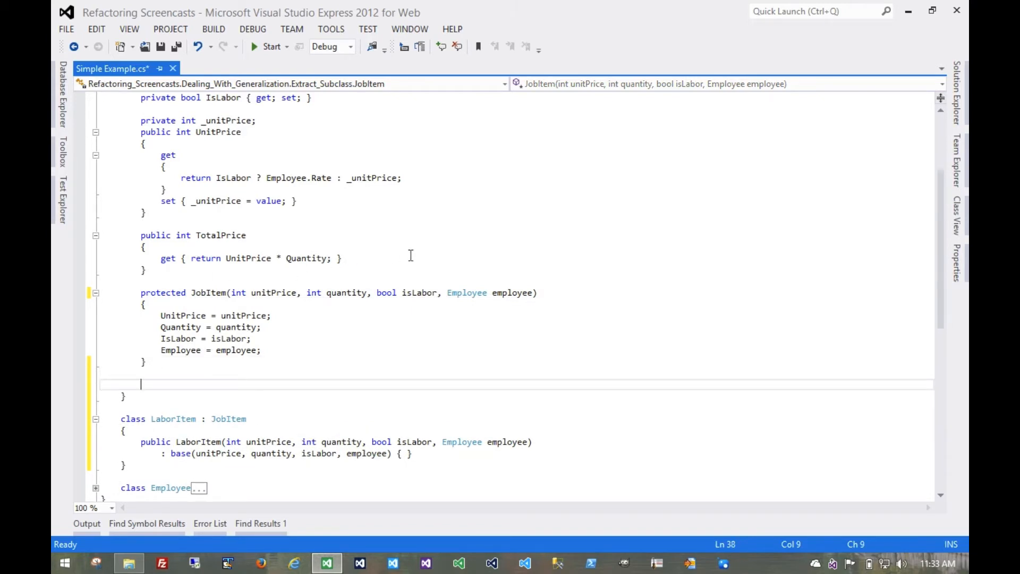
# - Add public JobItem(int unitPrice, int quantity) chaining to this(unitPrice, quantity, false, null)
pyautogui.write('public JobItem(int')
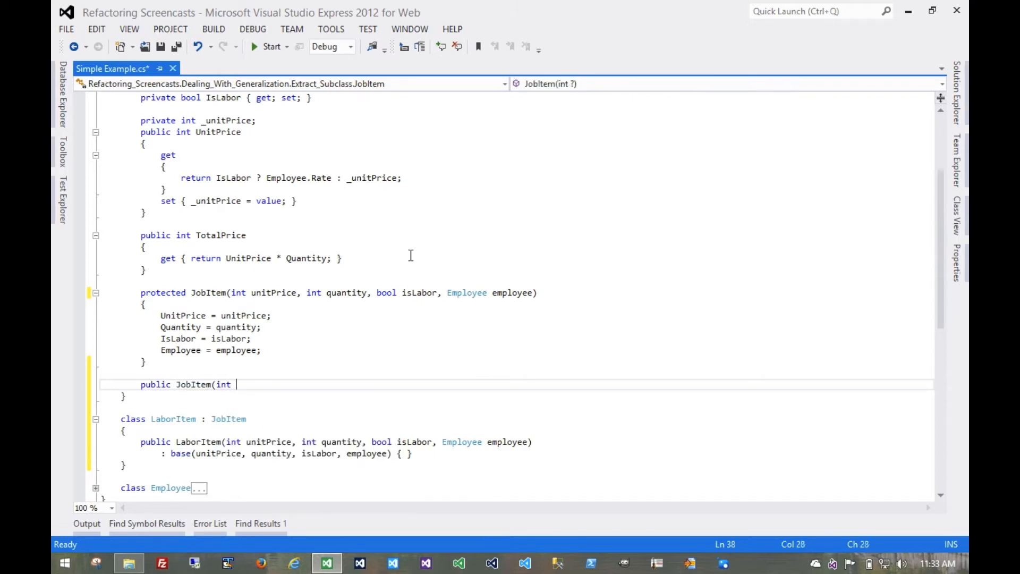
pyautogui.write('unitPrice, i')
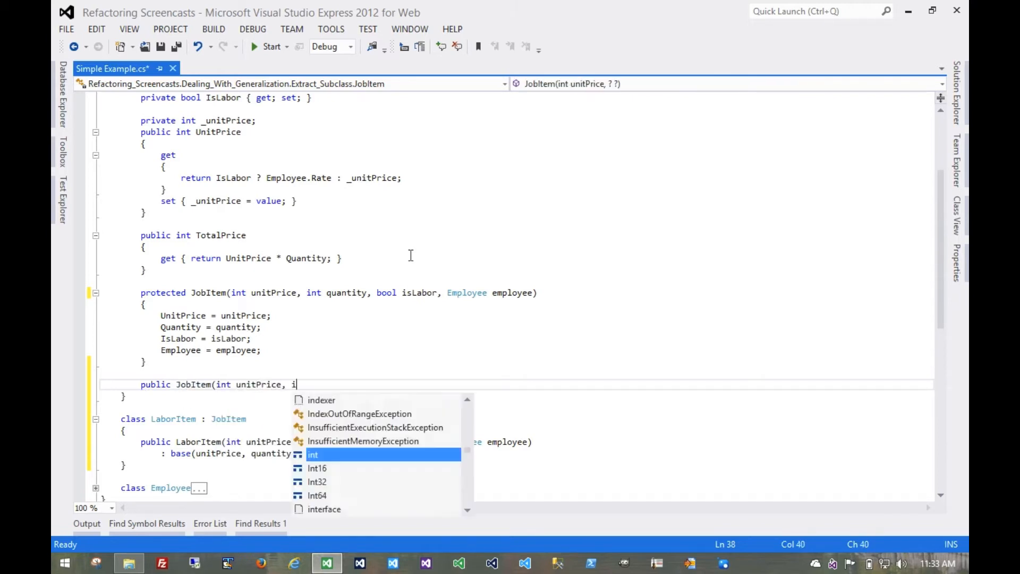
pyautogui.write('nt quantity)')
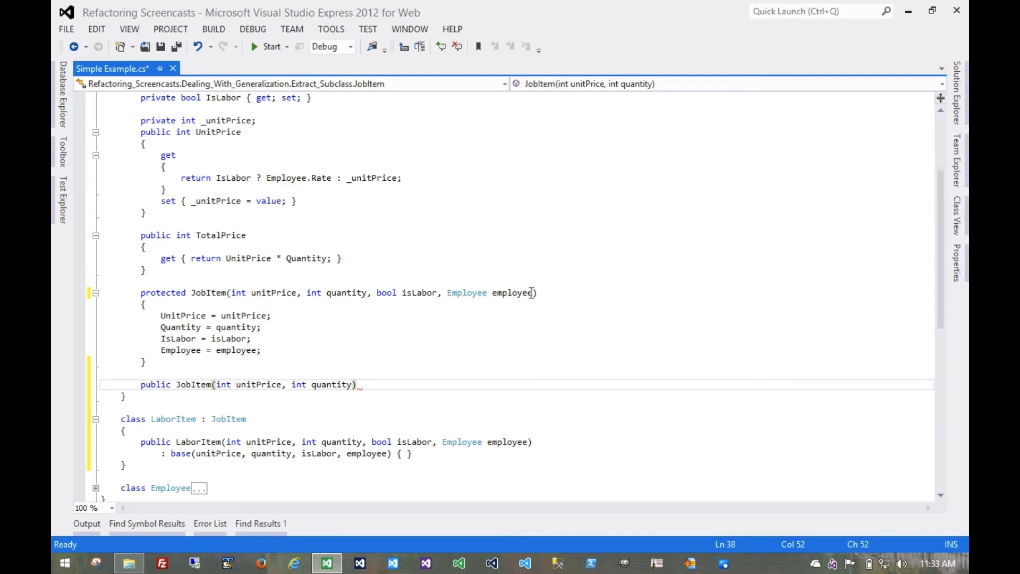
pyautogui.moveTo(472, 292)
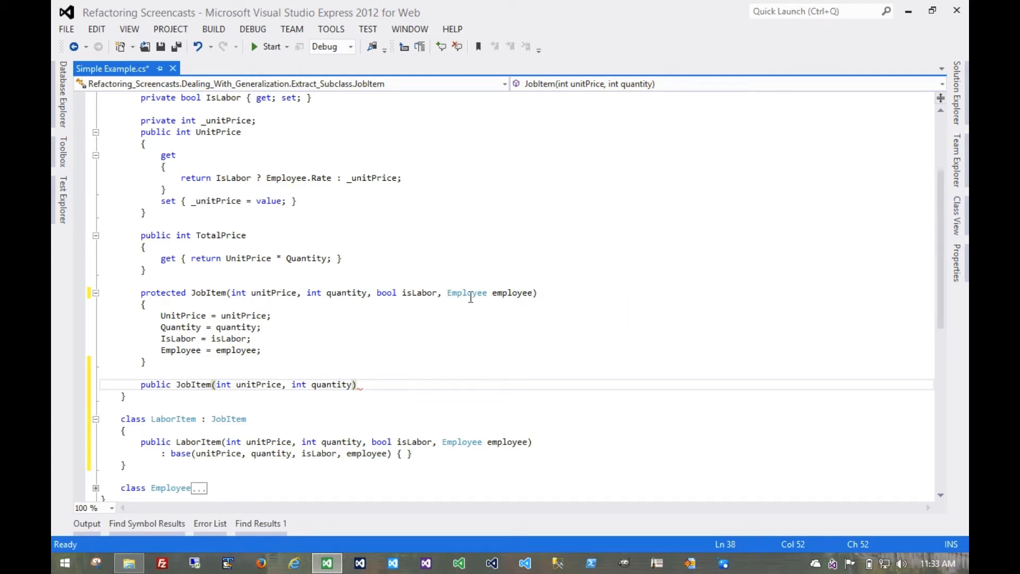
pyautogui.moveTo(484, 278)
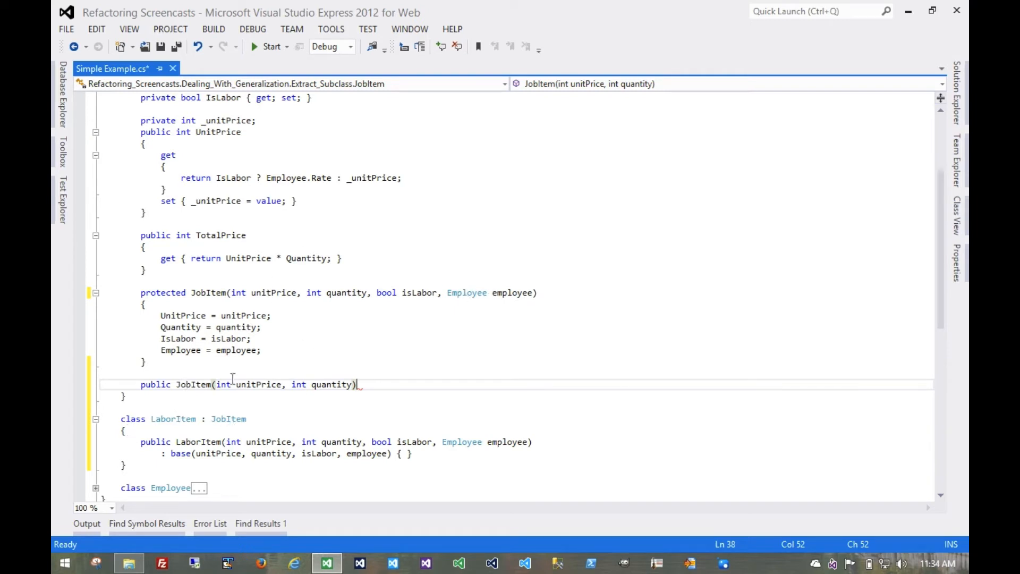
pyautogui.press('enter')
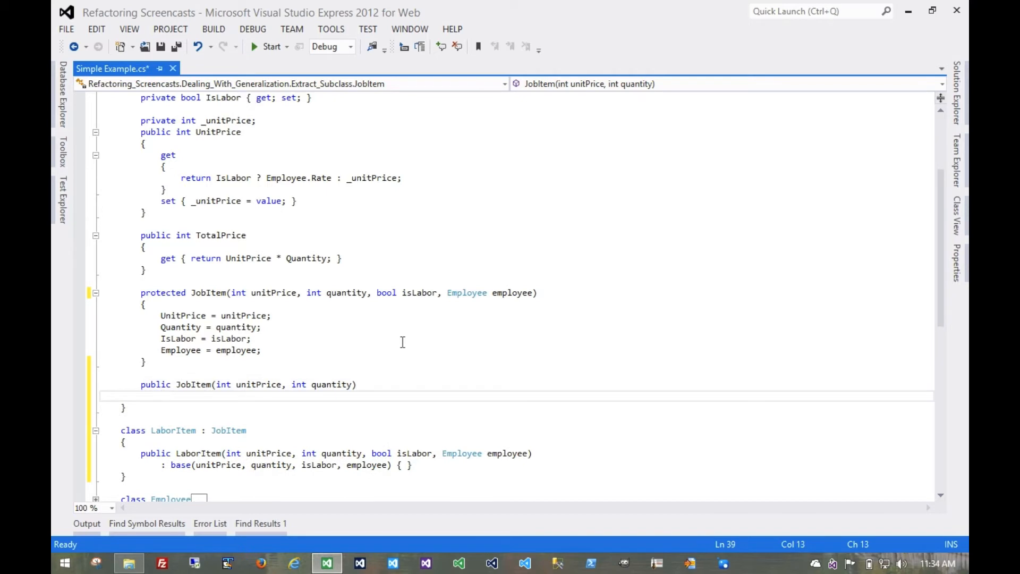
pyautogui.write(':')
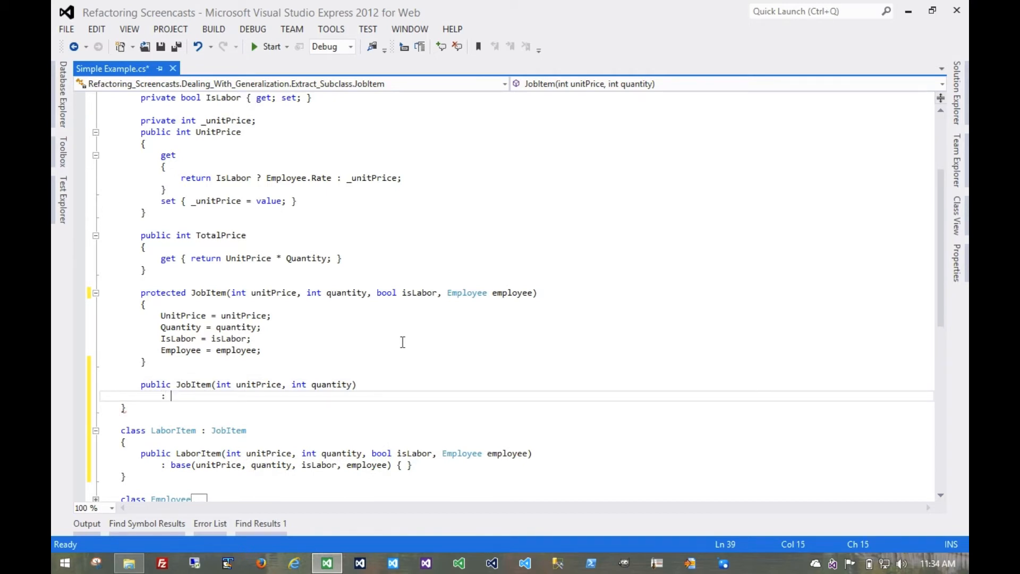
pyautogui.write('this(unitPrice, quantity, fals')
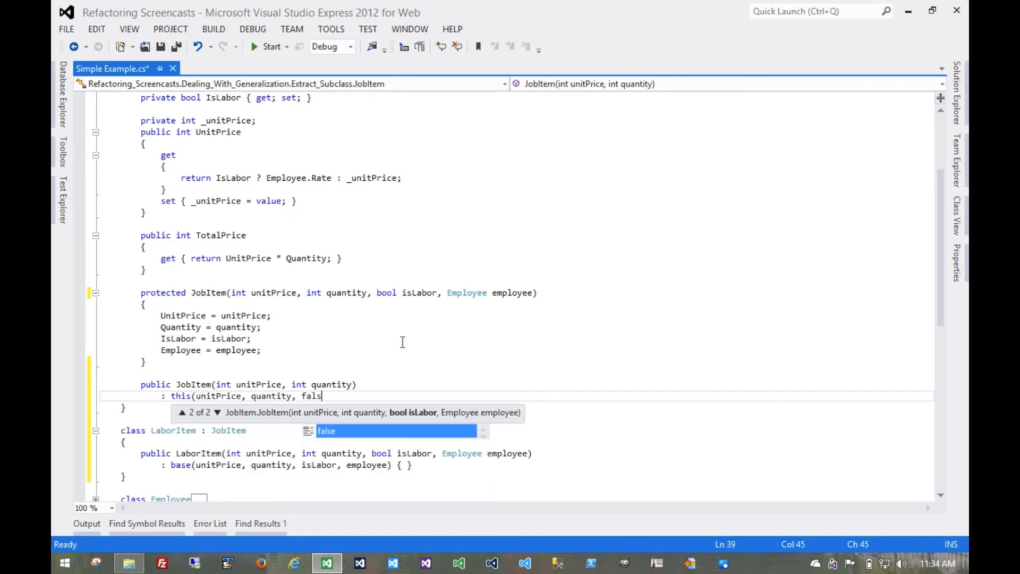
pyautogui.write('e, null) {')
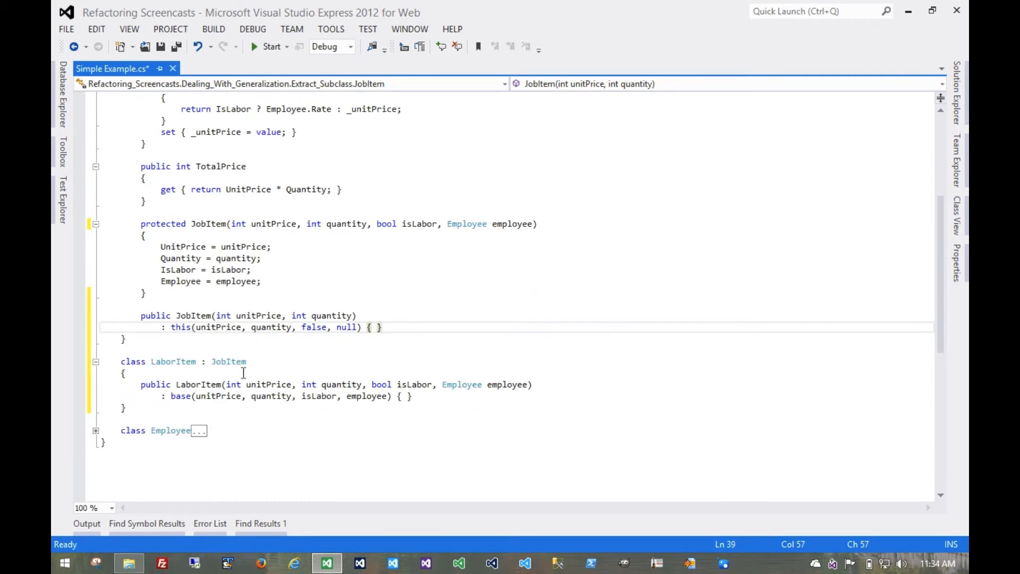
pyautogui.moveTo(273, 273)
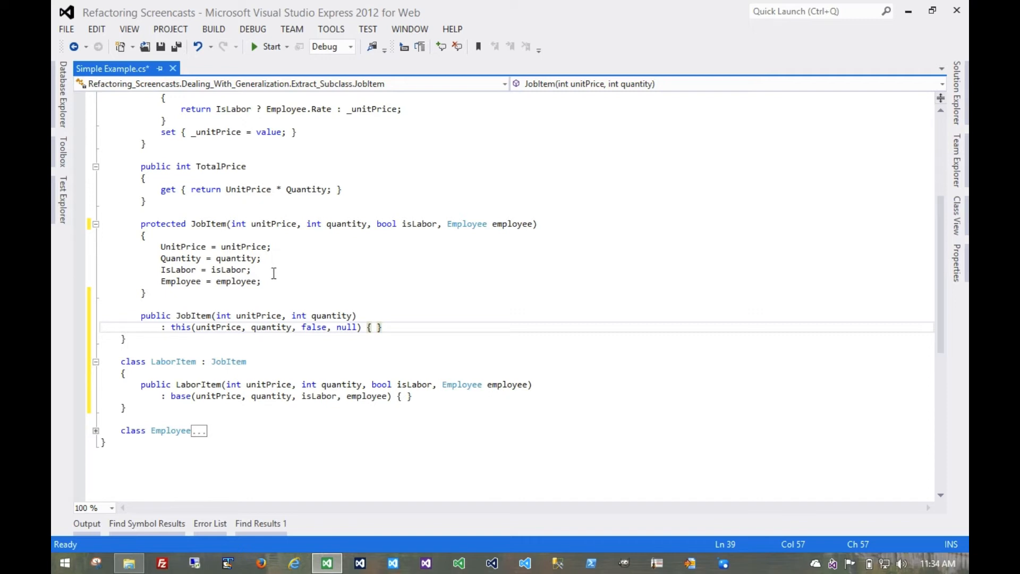
pyautogui.moveTo(220, 234)
pyautogui.write('0')
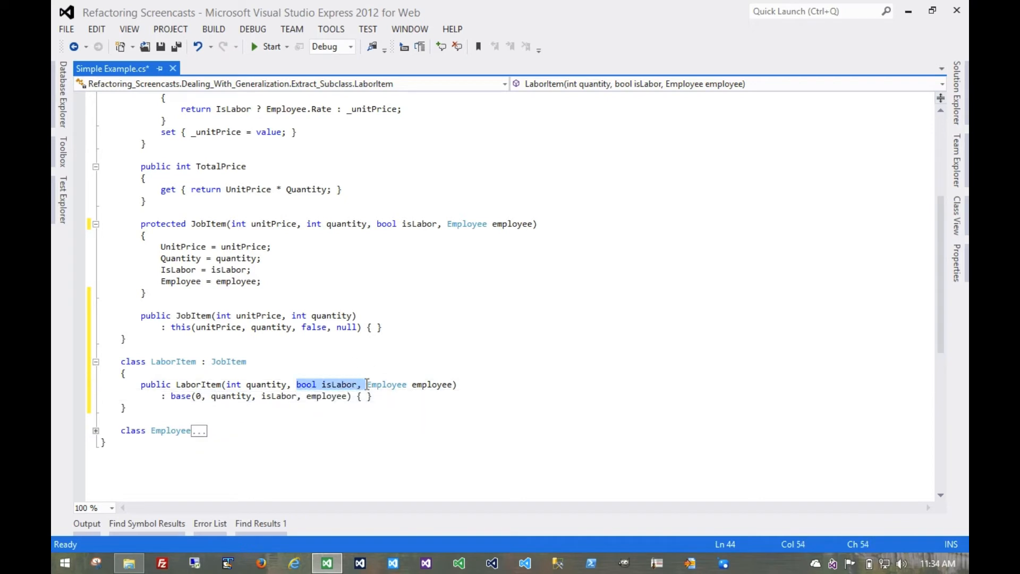
# - Drop unitPrice and isLabor from LaborItem's constructor, calling base(0, quantity, true, employee)
pyautogui.press('Delete')
pyautogui.write('true')
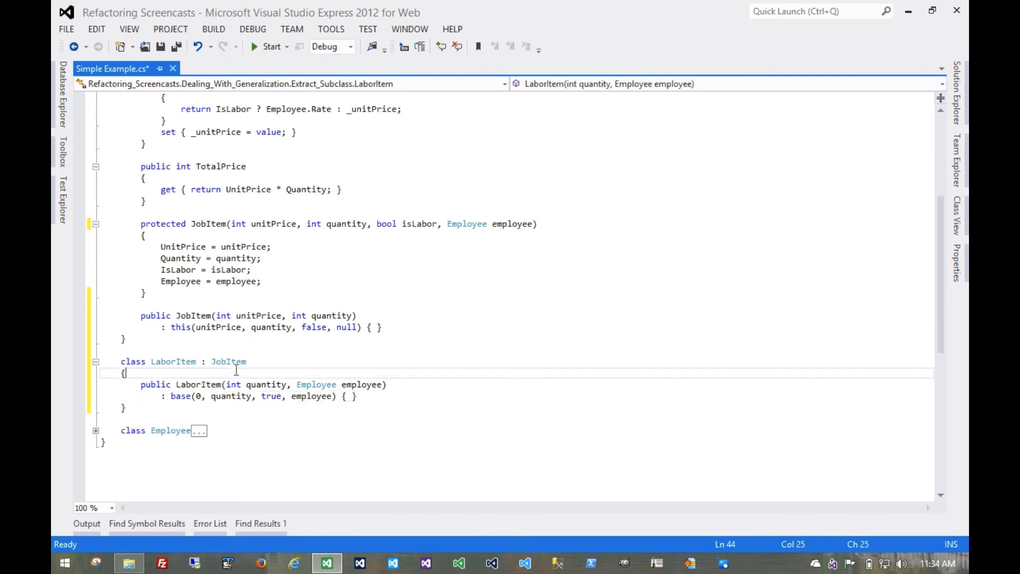
# - Run BUILD > Rebuild Solution to compile and save the edited file
pyautogui.click(213, 29)
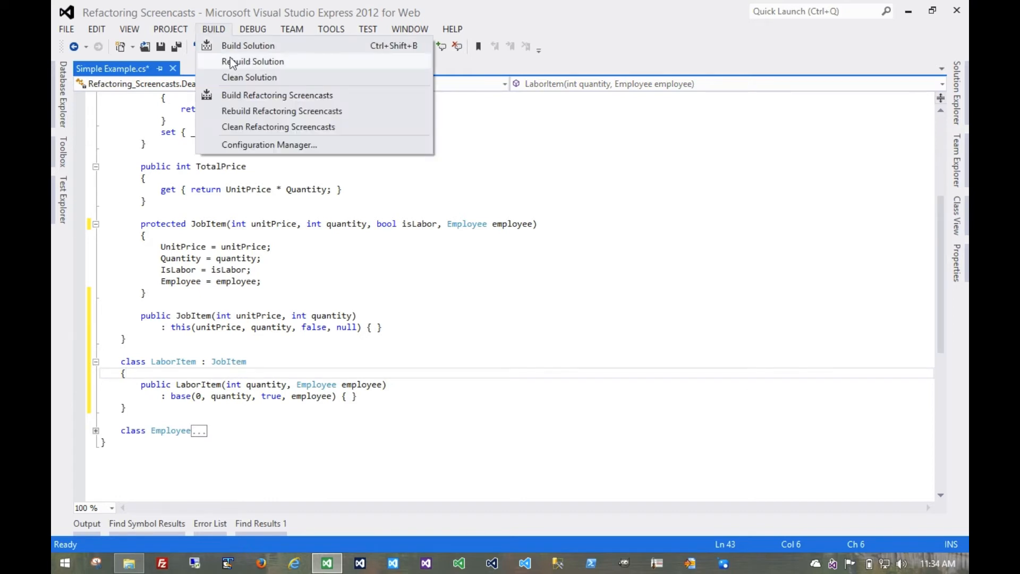
pyautogui.click(252, 61)
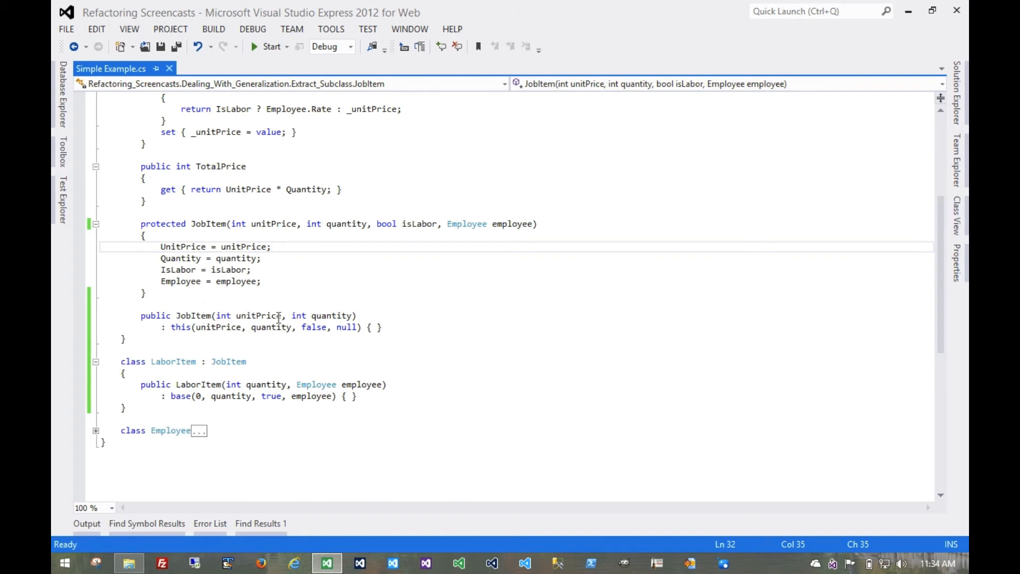
pyautogui.moveTo(324, 284)
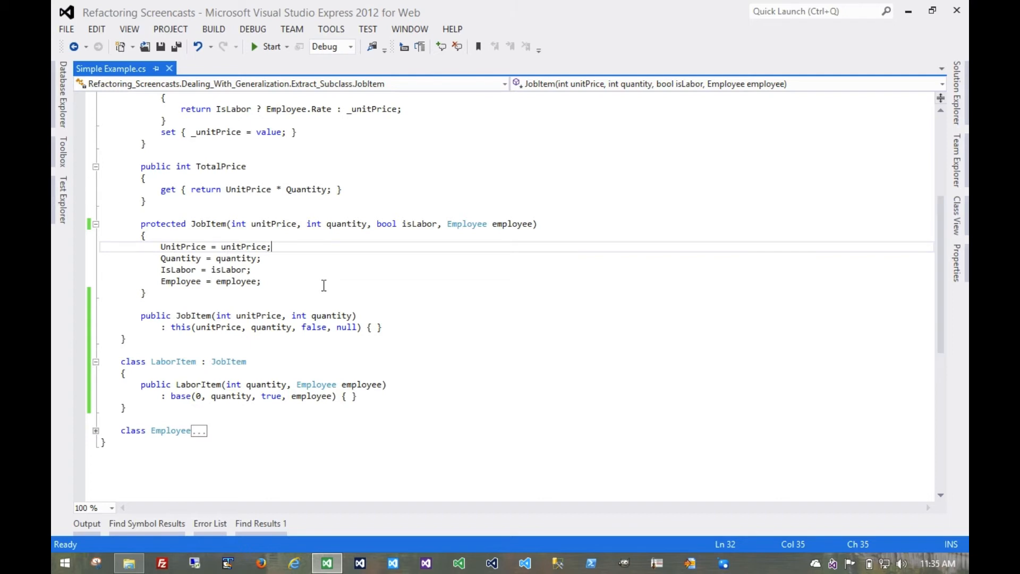
pyautogui.moveTo(356, 257)
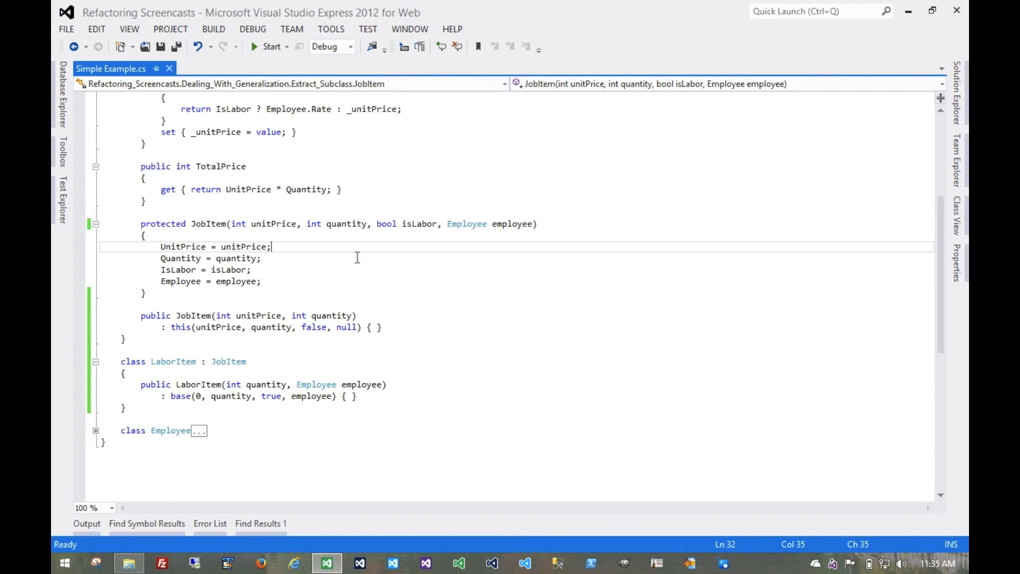
pyautogui.scroll(-3)
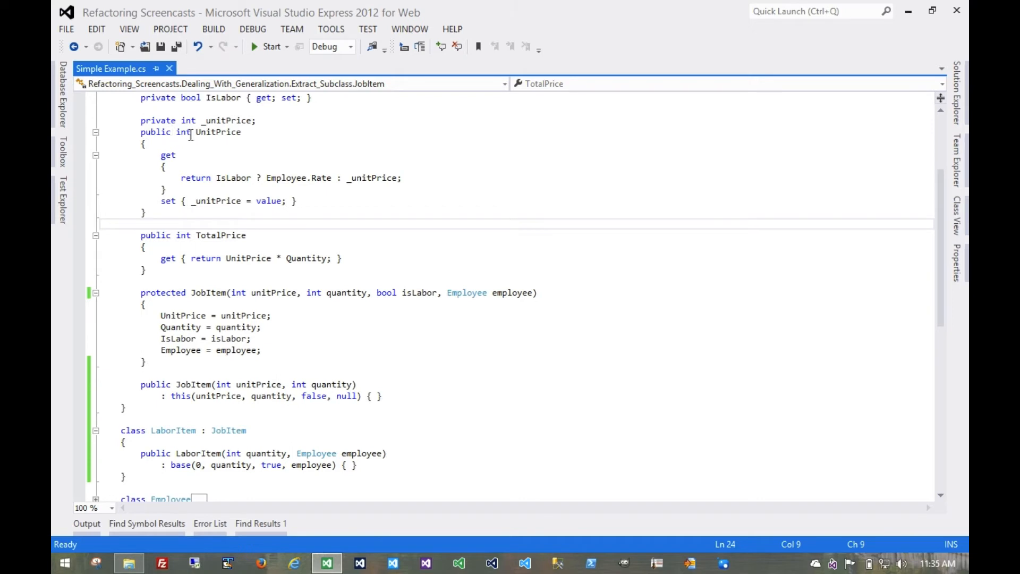
# - Mark JobItem's UnitPrice virtual and declare LaborItem's UnitPrice as override
pyautogui.click(189, 131)
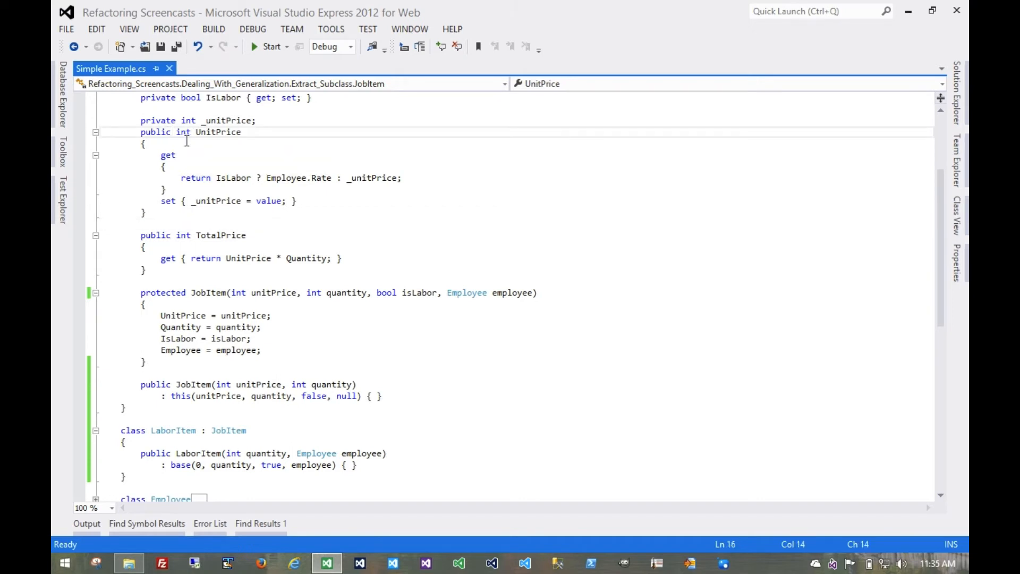
pyautogui.write('virtual')
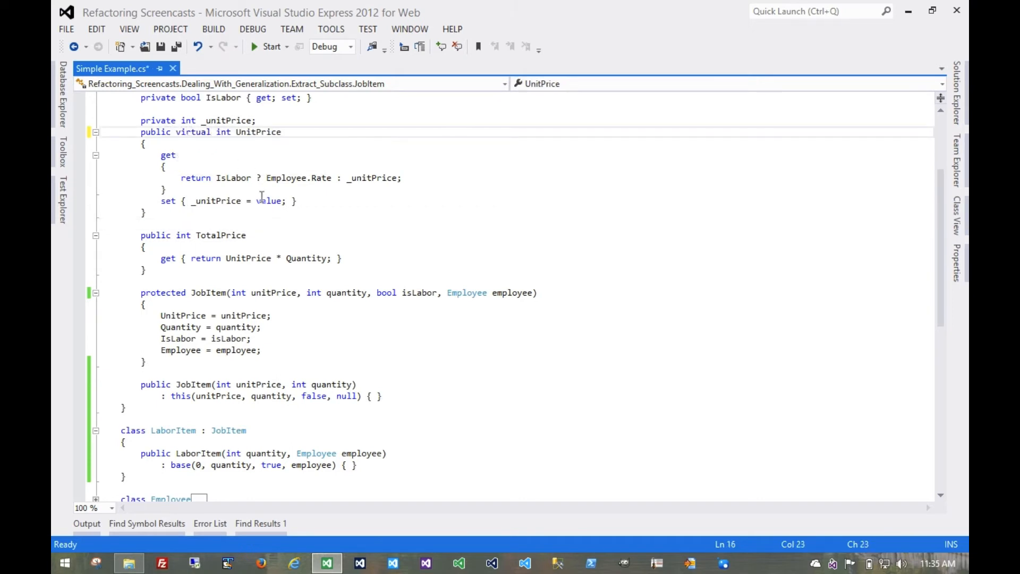
pyautogui.scroll(-3)
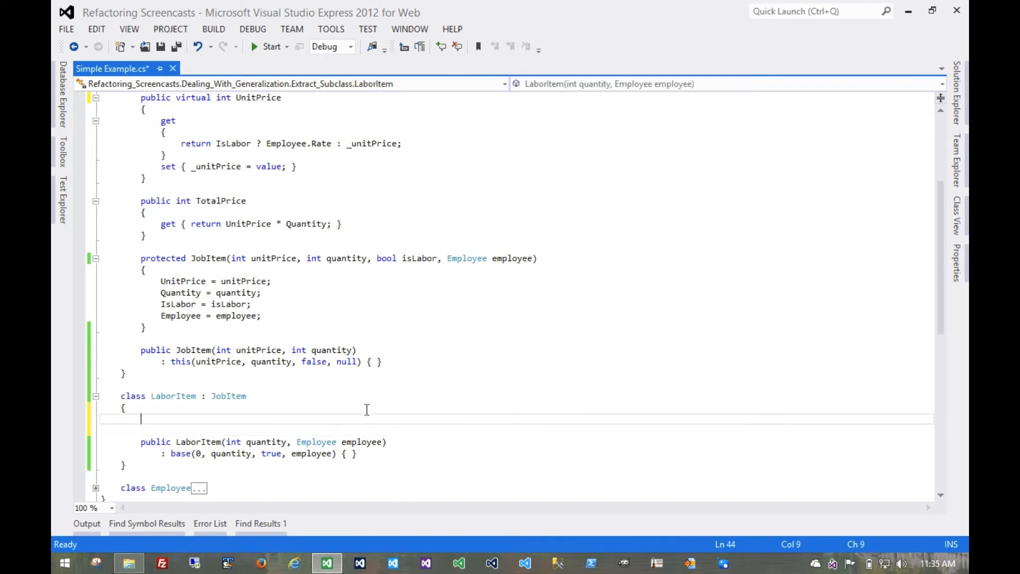
pyautogui.write('override int UnitPrice')
pyautogui.write('return Employee.Rate;')
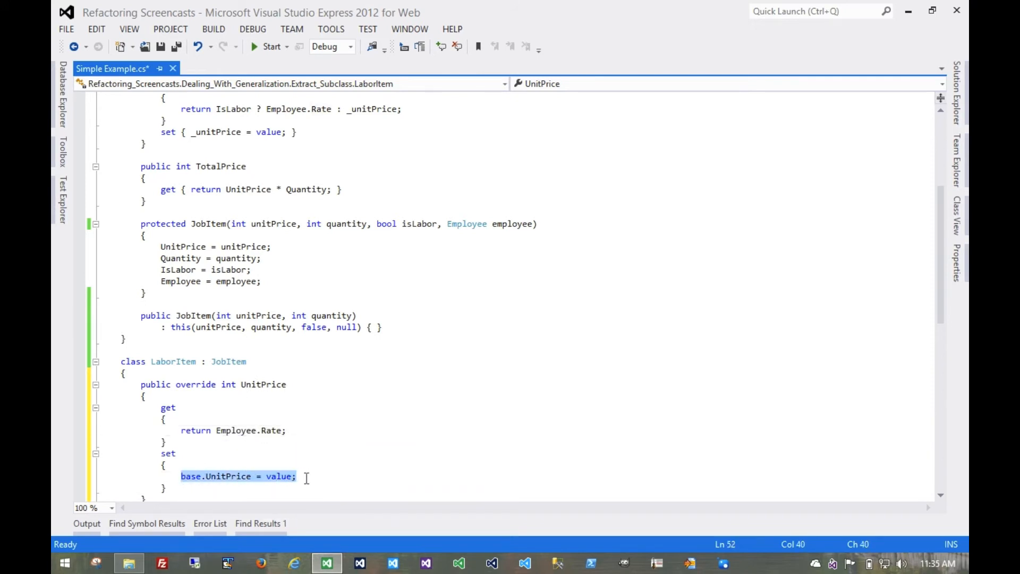
pyautogui.moveTo(348, 427)
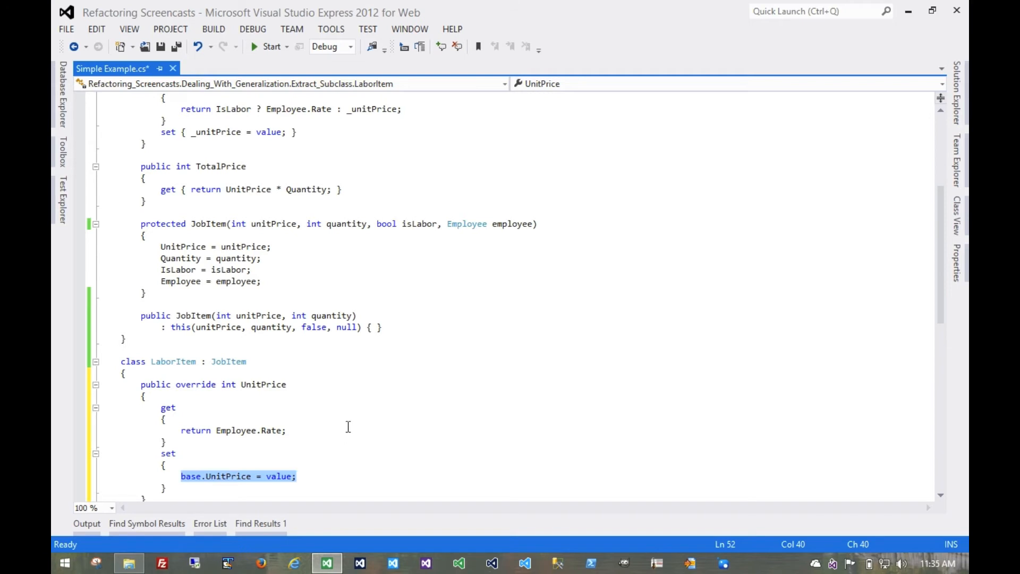
# - Rework the override so the getter returns Employee.Rate and the setter stays empty
pyautogui.press('Delete')
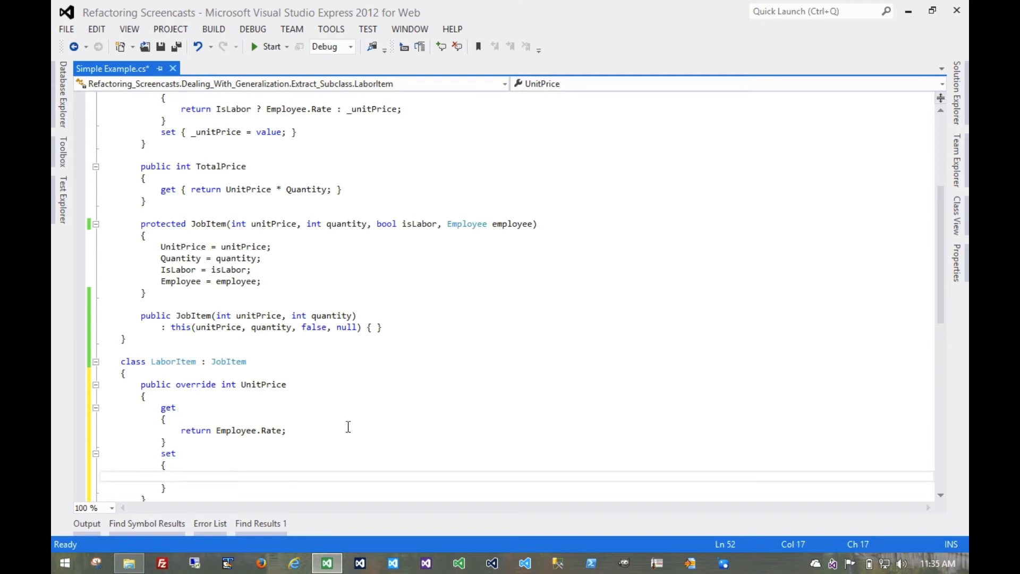
pyautogui.write('// TODO: rething the')
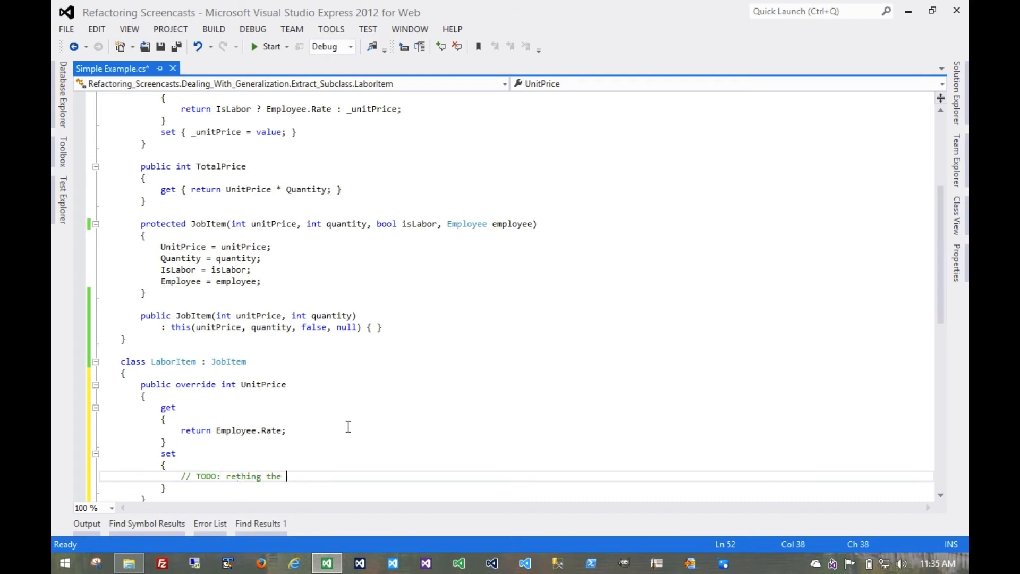
pyautogui.write('do')
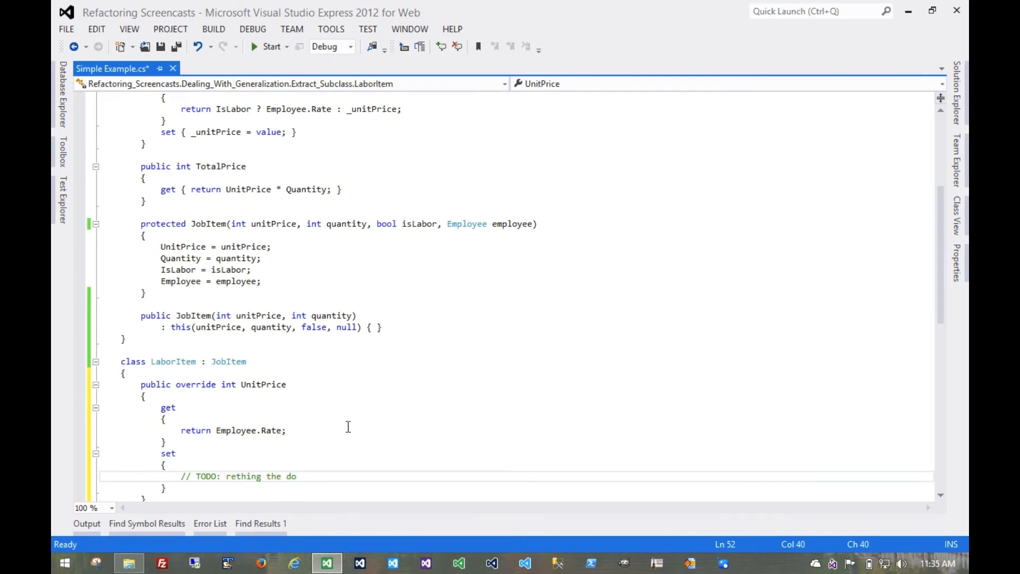
pyautogui.write('sign')
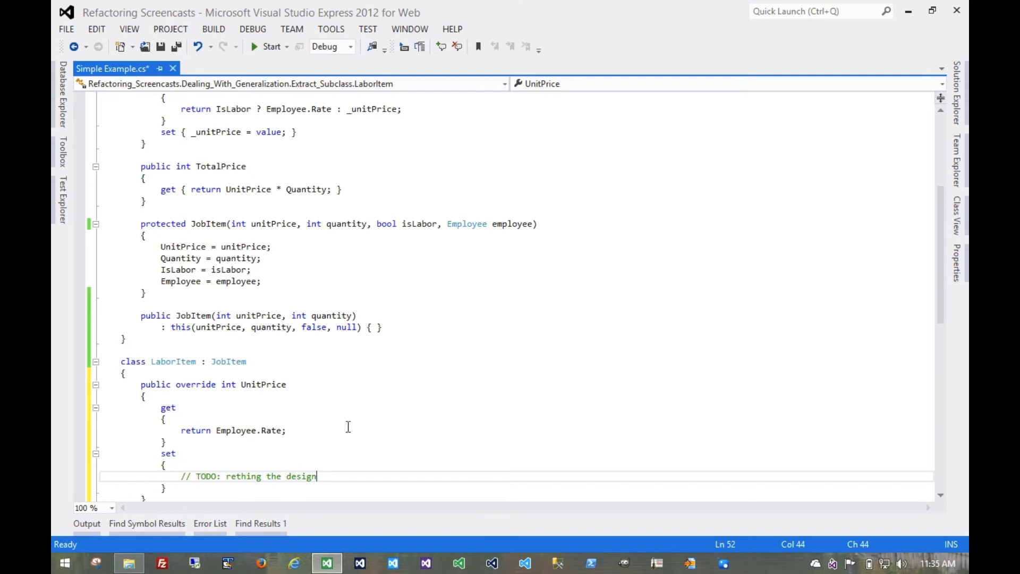
pyautogui.press('BackSpace')
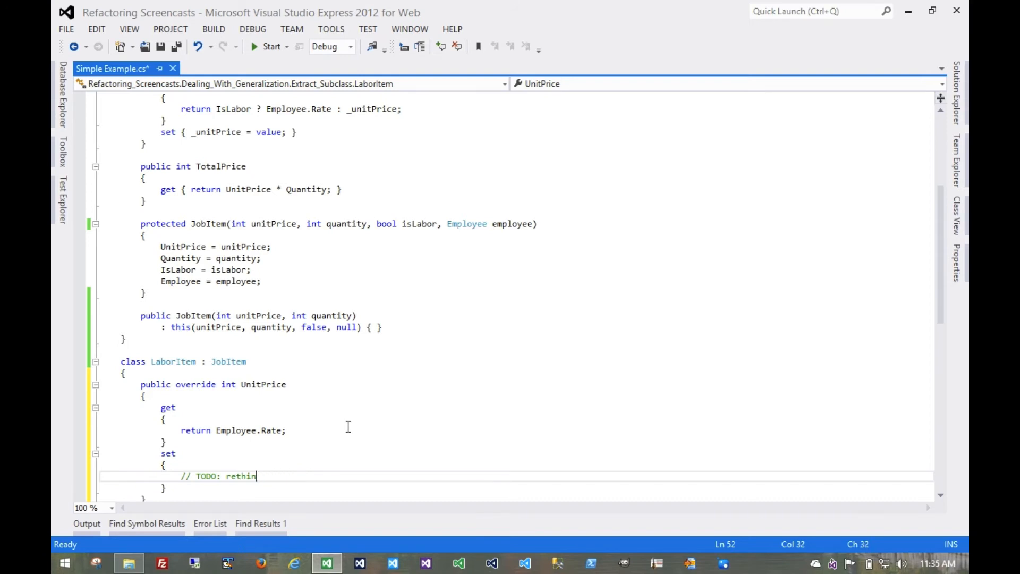
pyautogui.write('k the design')
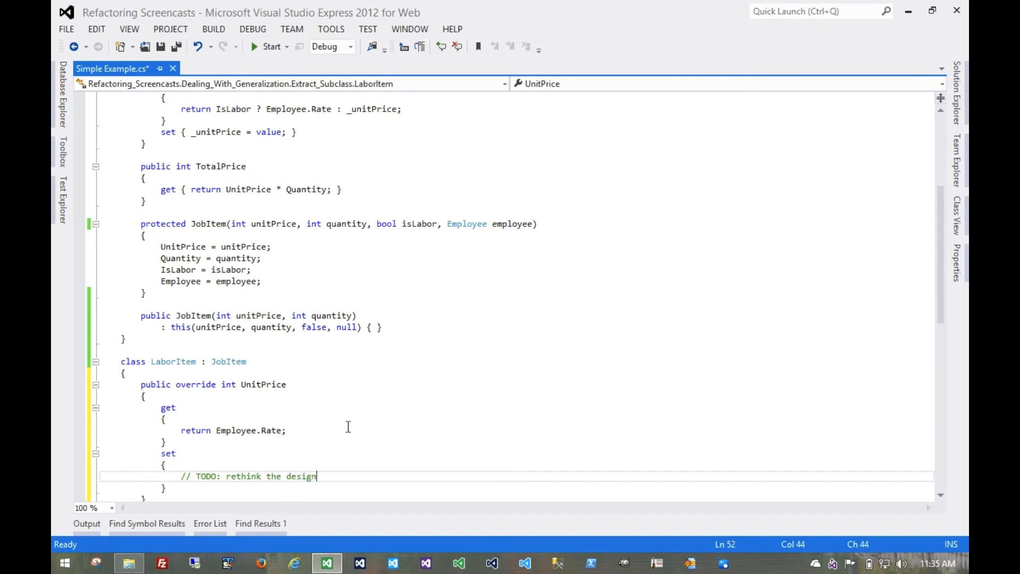
pyautogui.press('BackSpace')
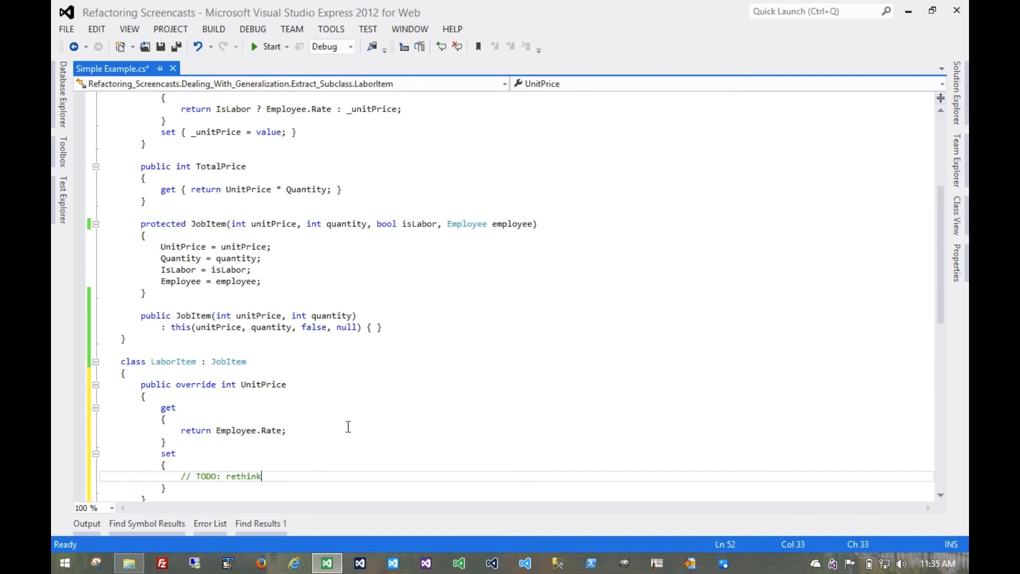
pyautogui.press('Ctrl+z')
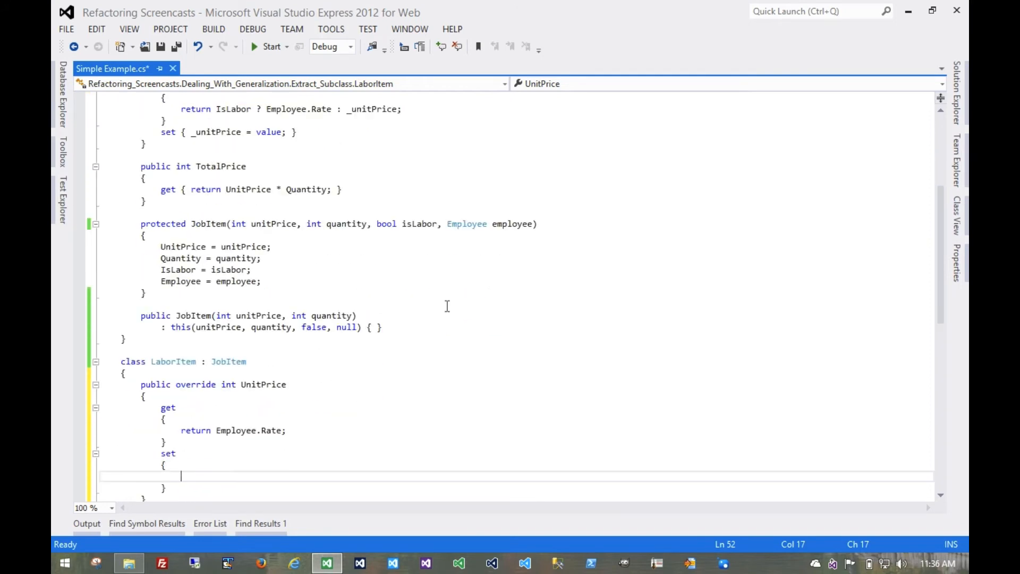
pyautogui.write('base.')
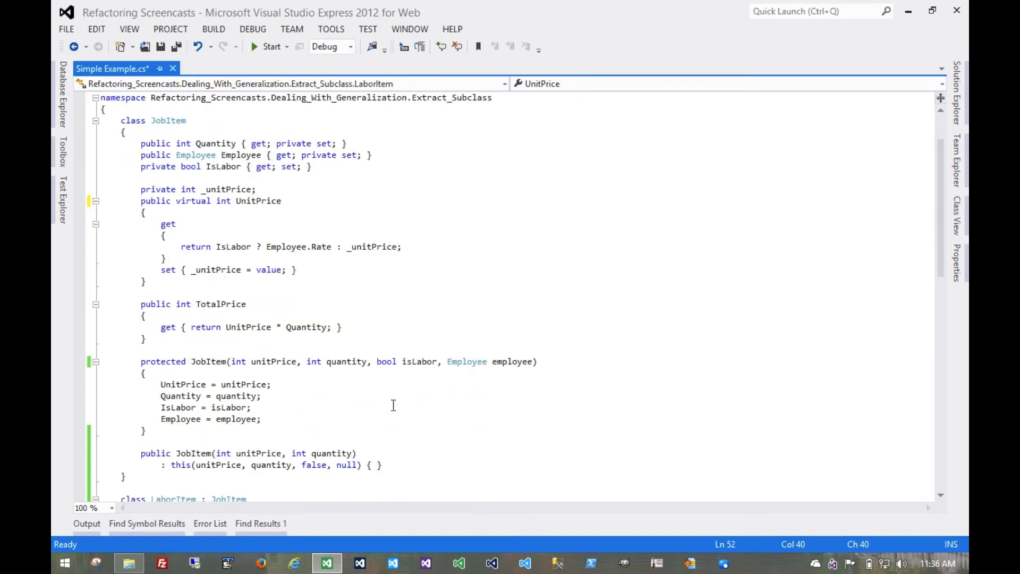
# - Strip the IsLabor branch from UnitPrice's getter, then rebuild the solution
pyautogui.scroll(-3)
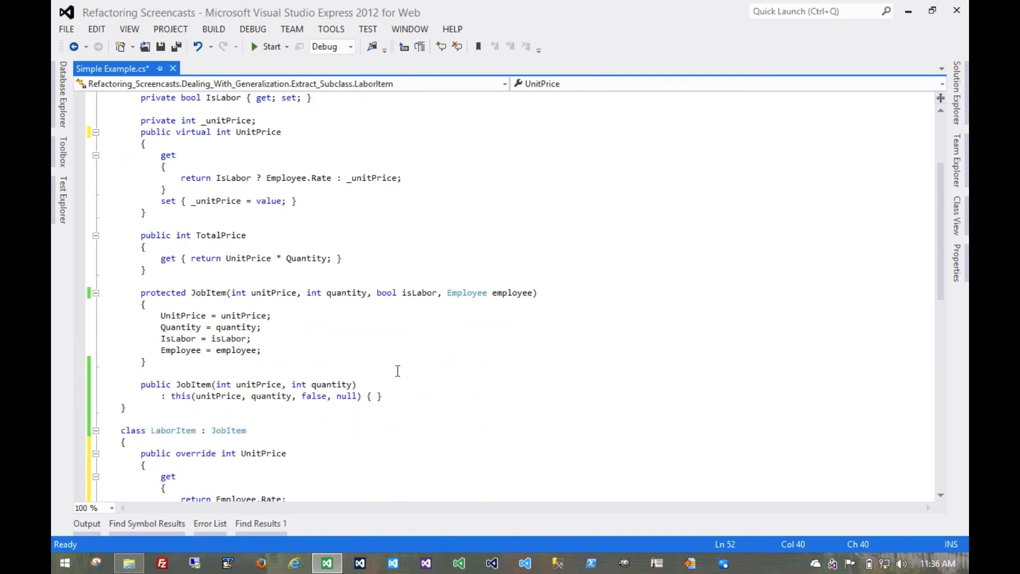
pyautogui.scroll(-3)
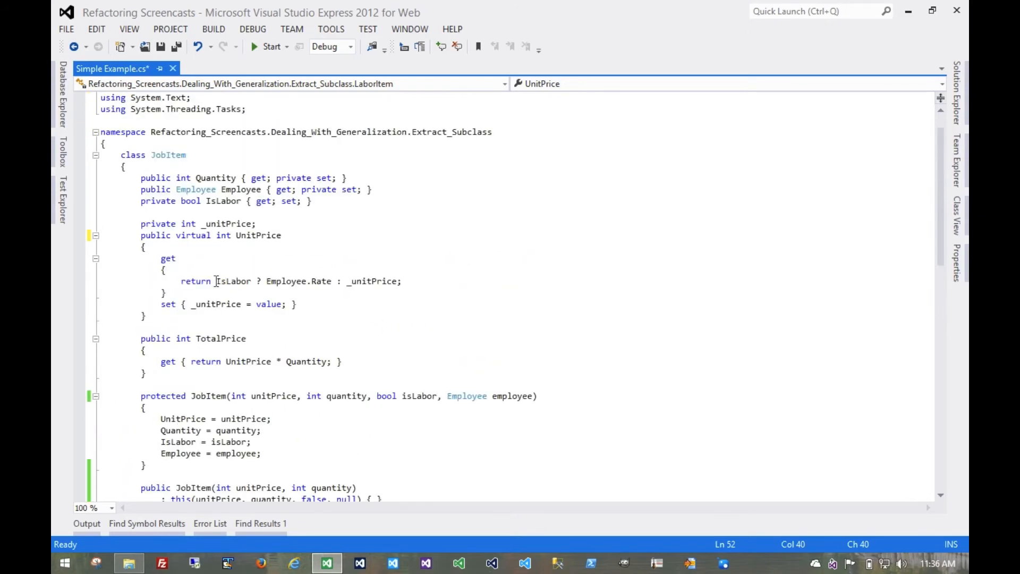
pyautogui.doubleClick(286, 281)
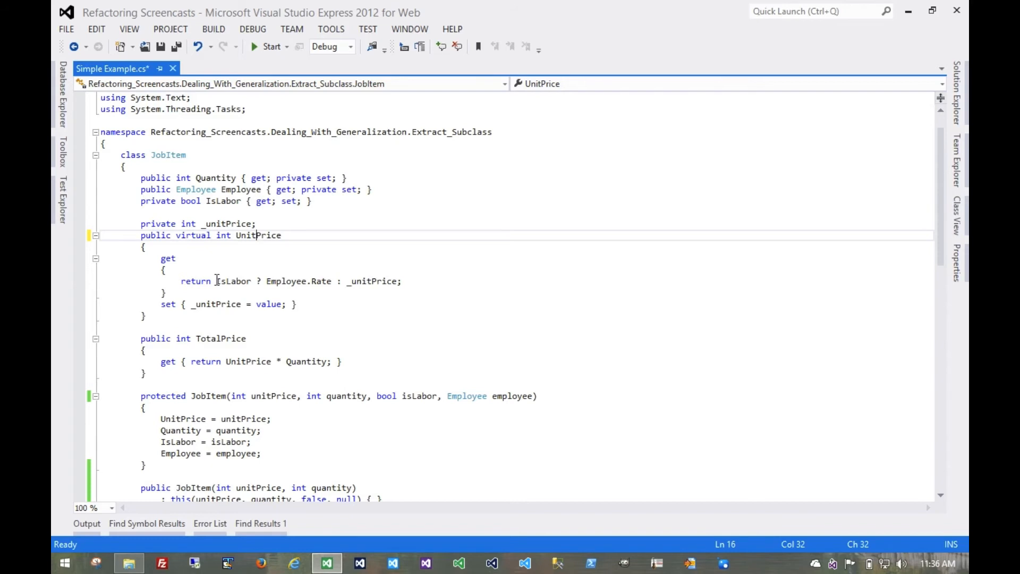
pyautogui.moveTo(216, 281); pyautogui.dragTo(344, 280)
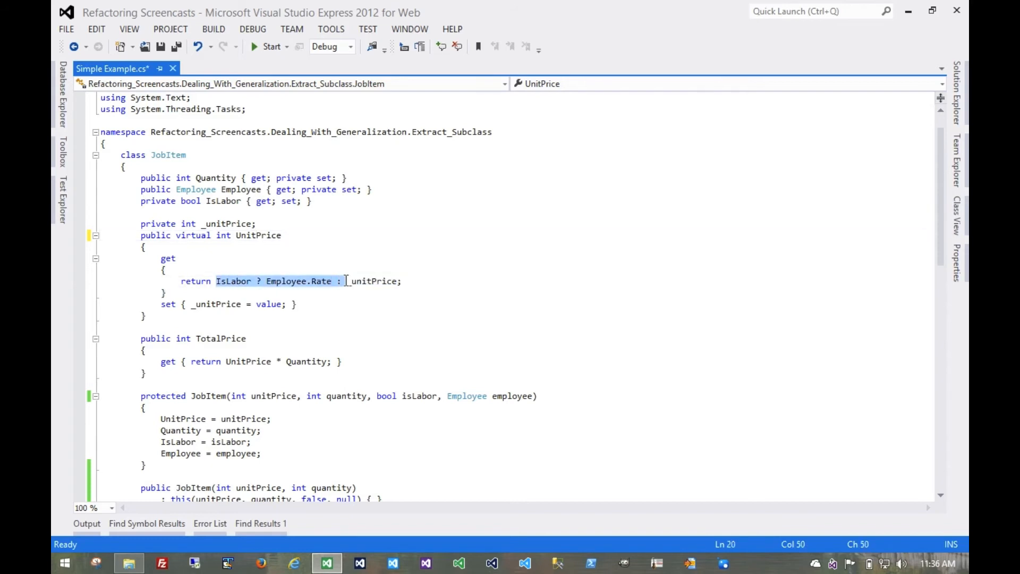
pyautogui.press('Delete')
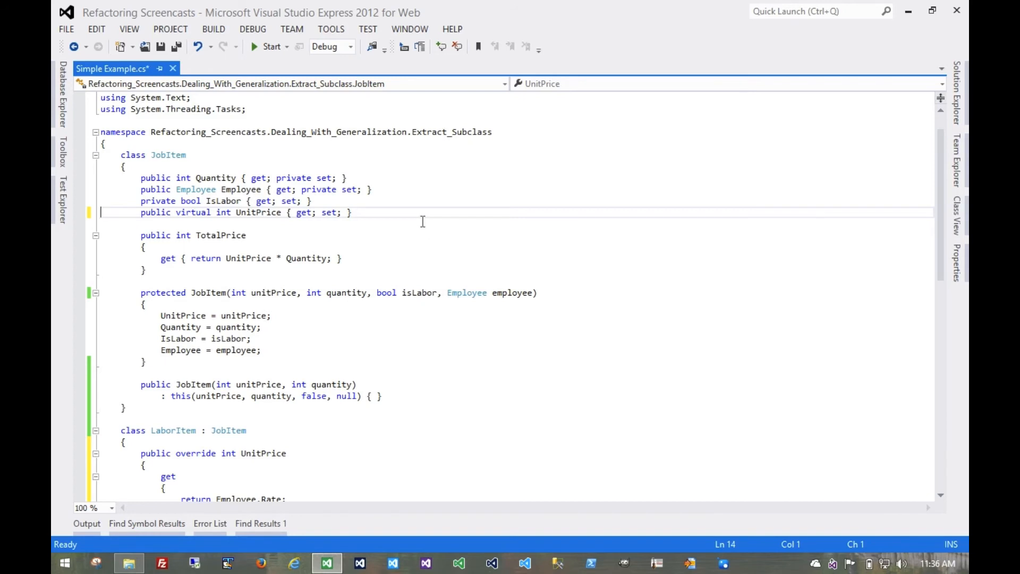
pyautogui.click(213, 29)
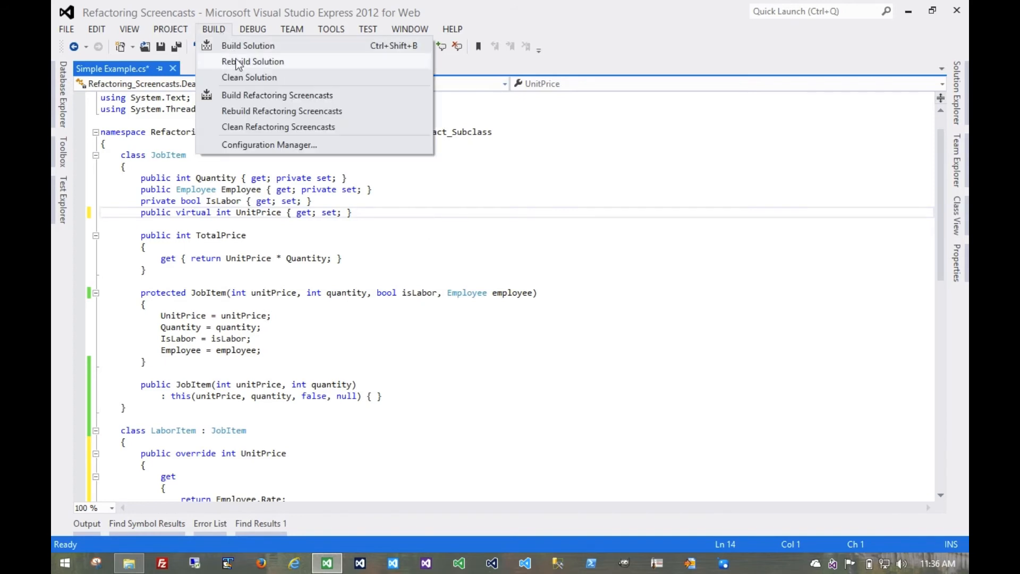
pyautogui.click(252, 61)
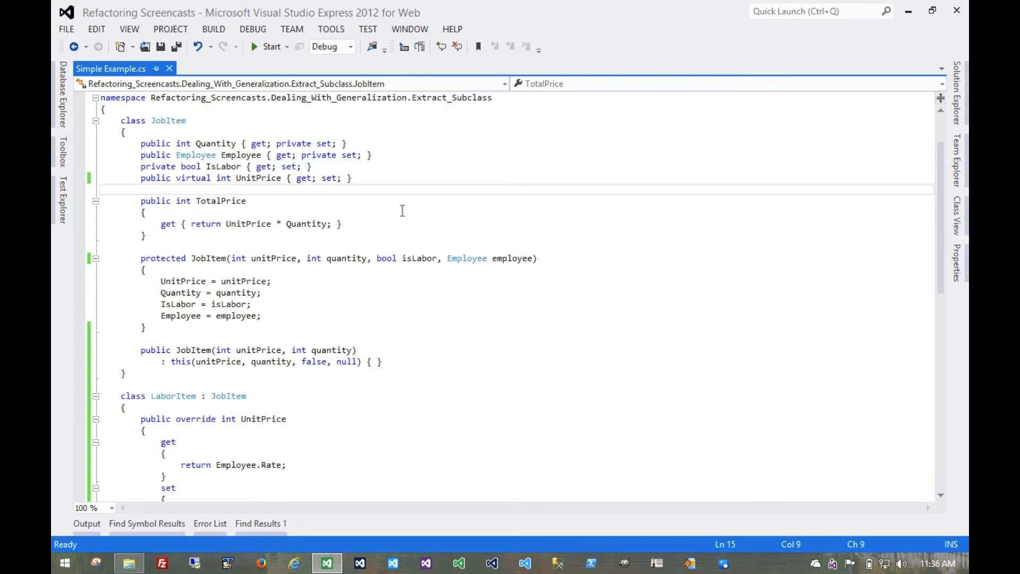
# - Remove the IsLabor assignment and isLabor parameter from JobItem's constructor and its calls
pyautogui.scroll(-3)
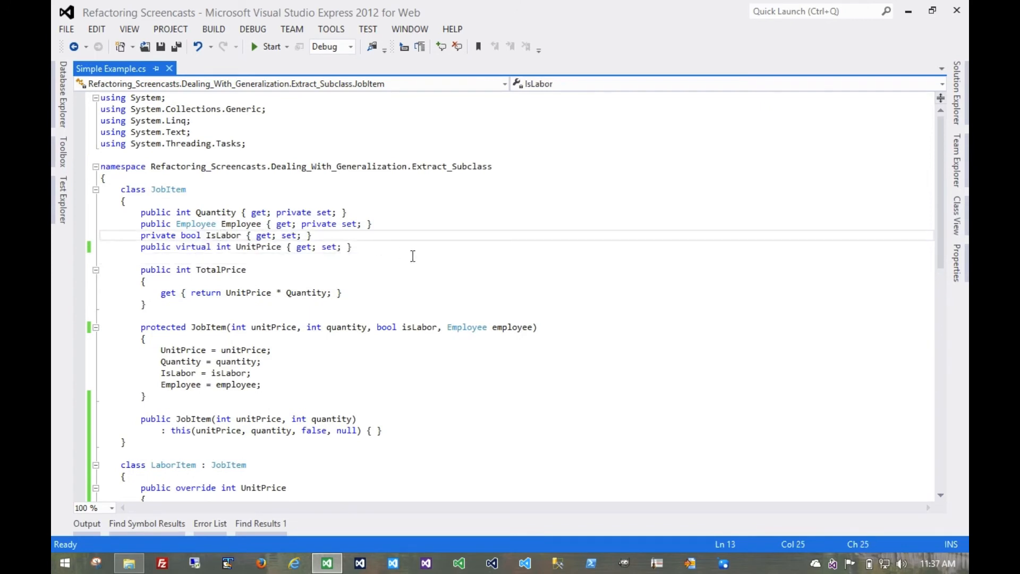
pyautogui.scroll(-3)
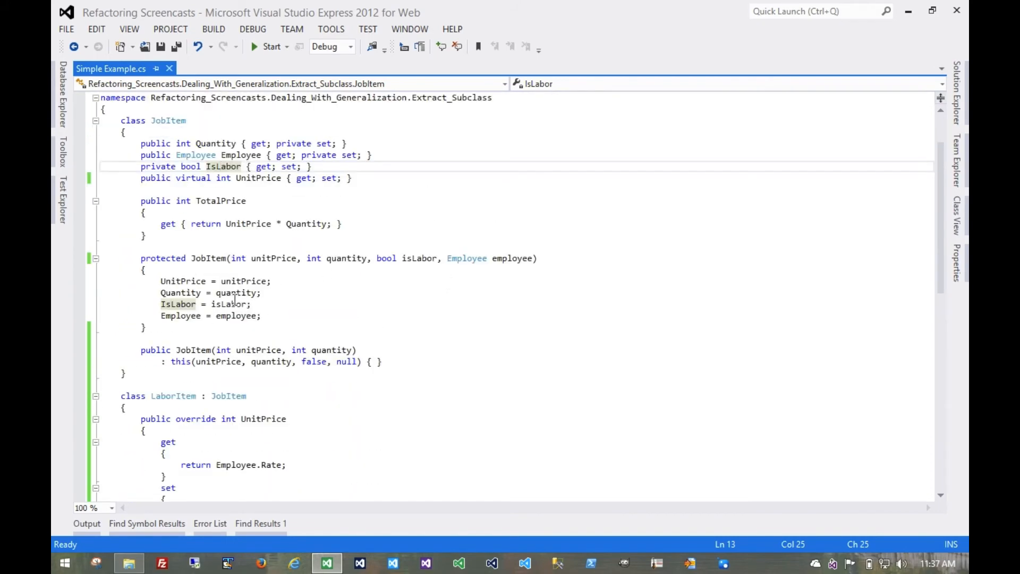
pyautogui.click(262, 292)
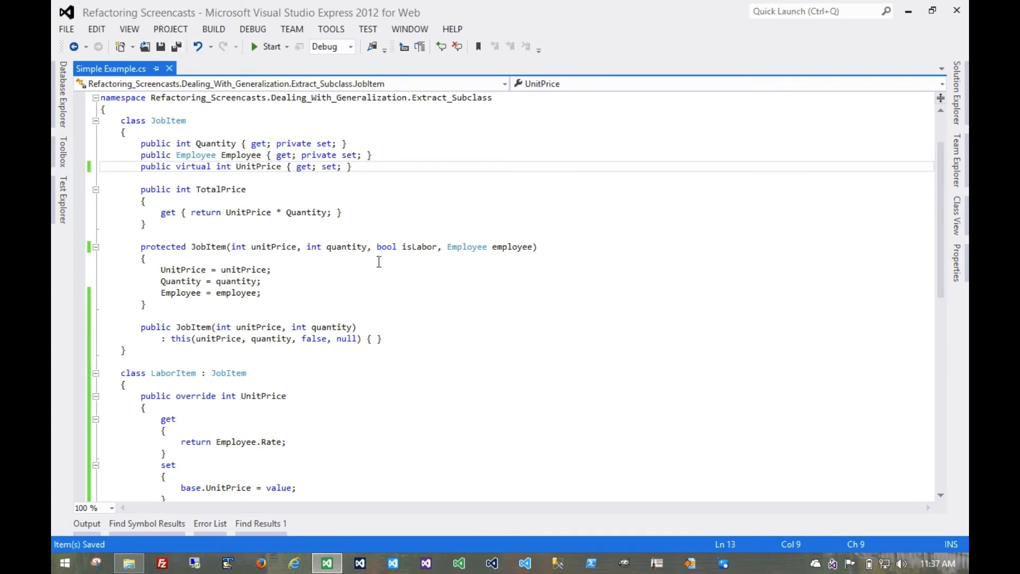
pyautogui.scroll(-3)
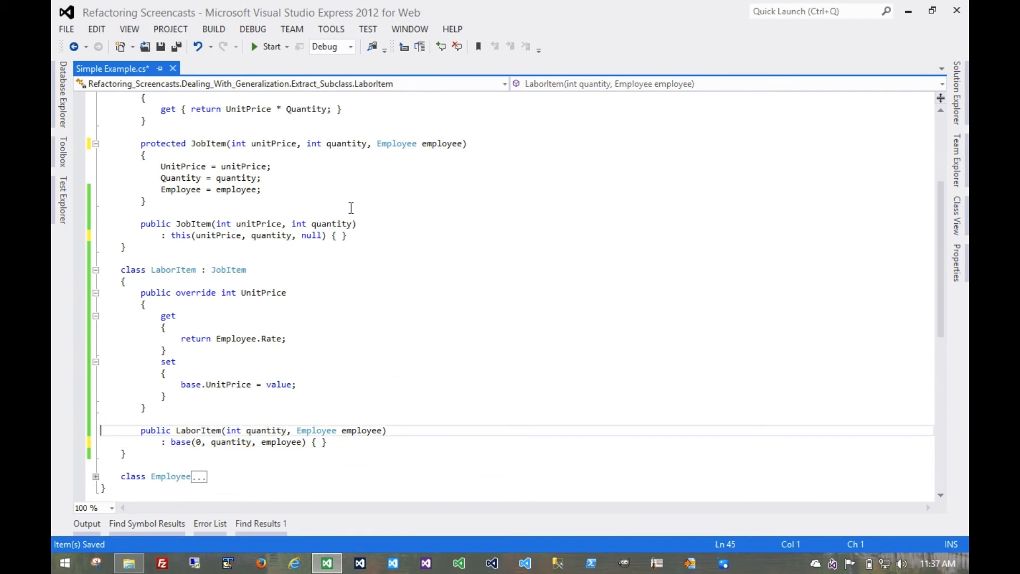
# - Make Employee's setter protected and assign Employee = employee in LaborItem's constructor instead
pyautogui.scroll(3)
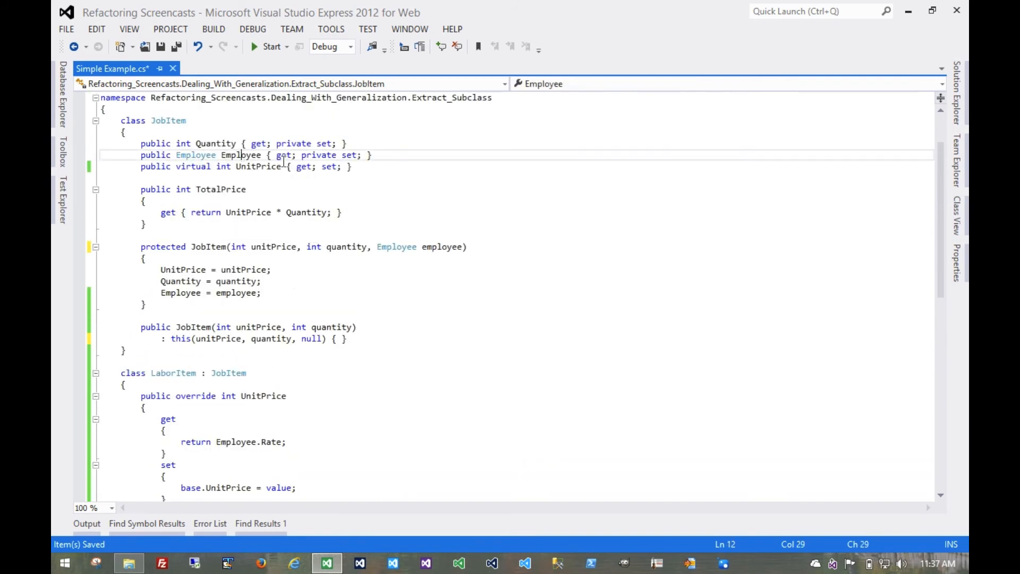
pyautogui.doubleClick(240, 154)
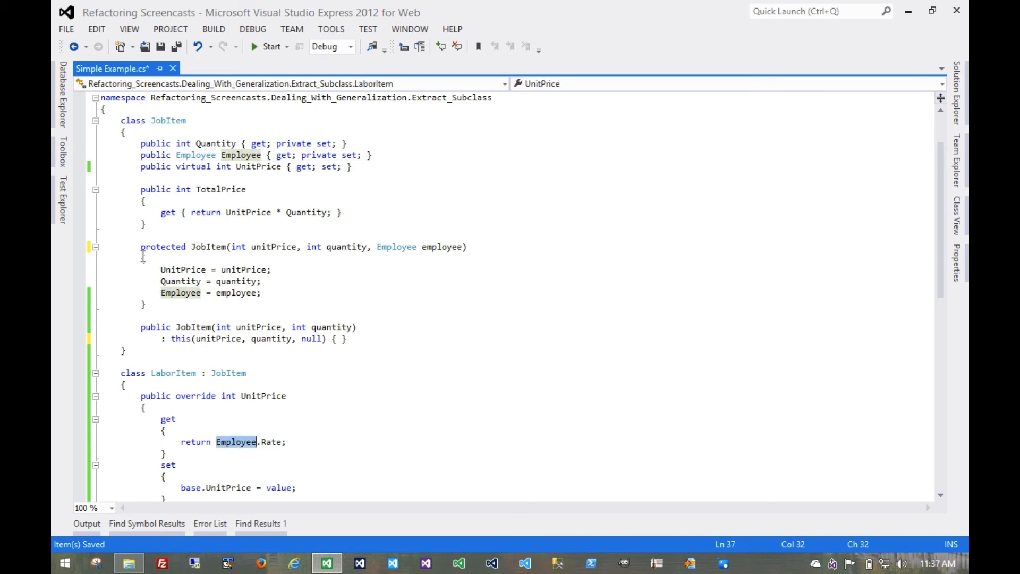
pyautogui.scroll(-3)
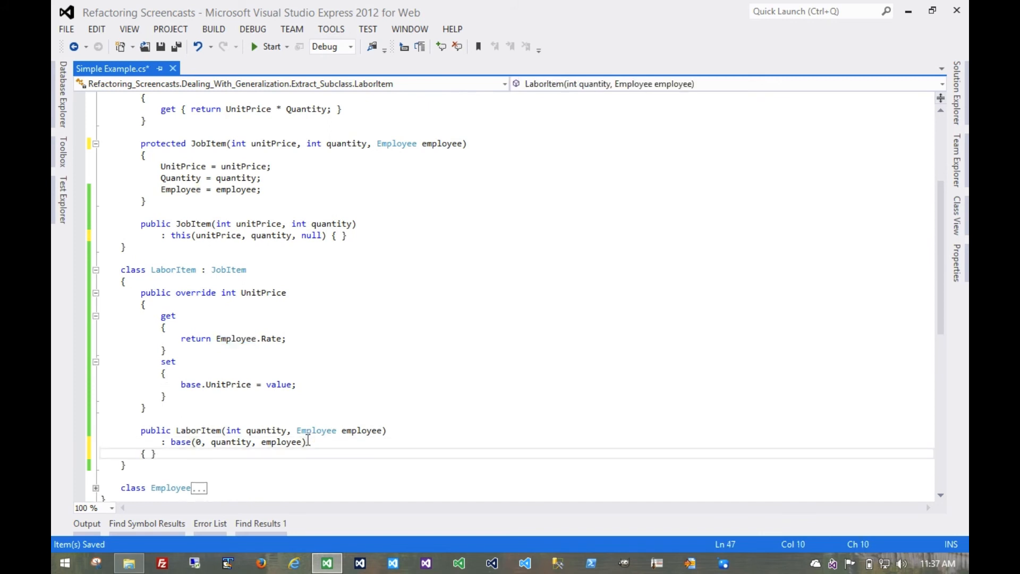
pyautogui.write('Employee Employee { get; protected set;')
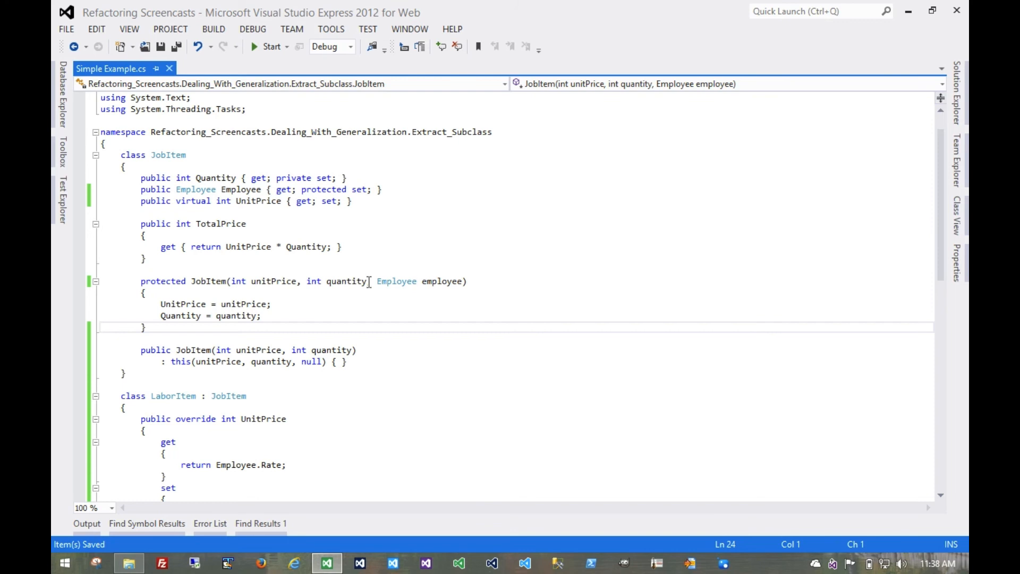
pyautogui.click(369, 281)
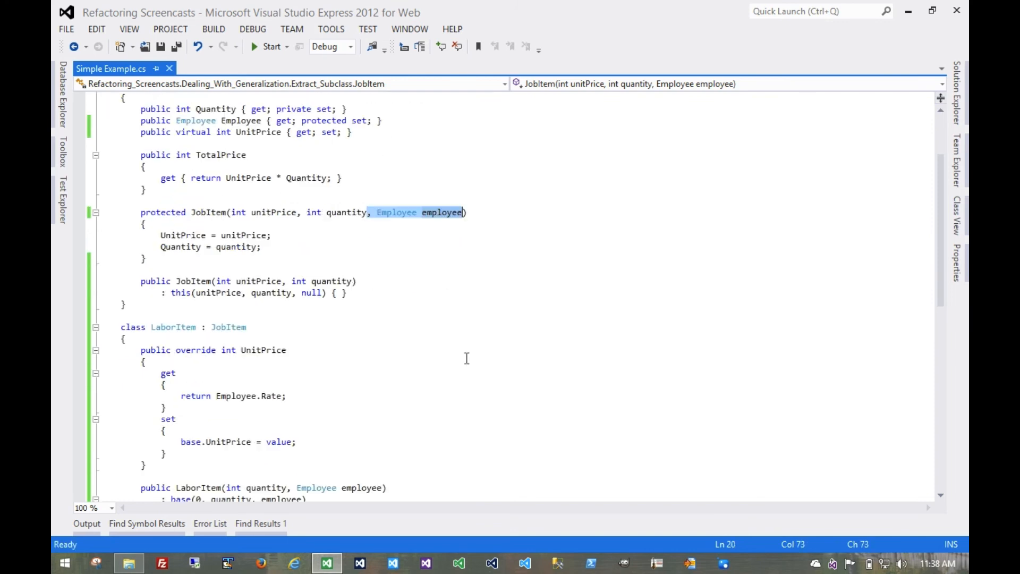
pyautogui.scroll(-3)
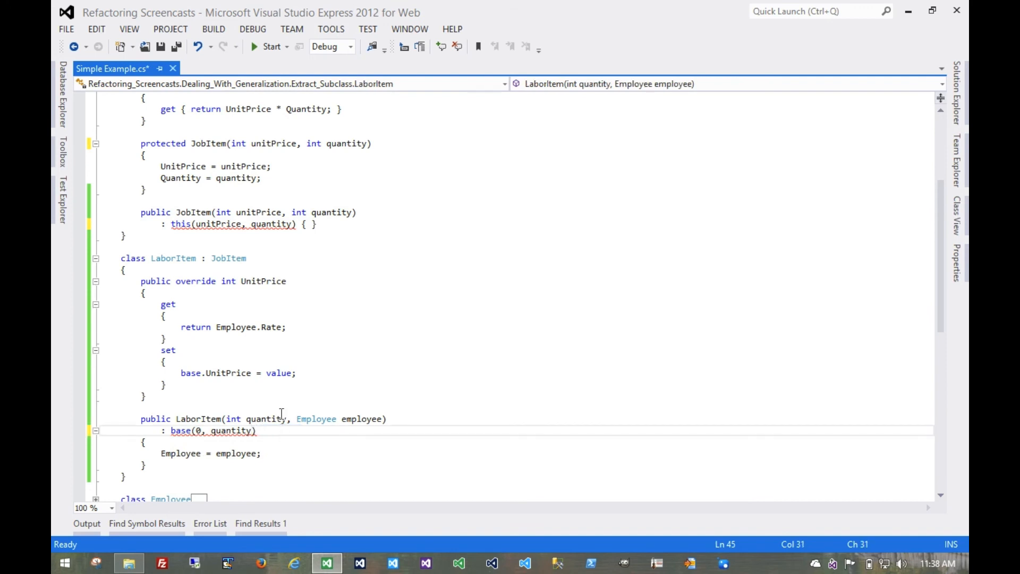
pyautogui.moveTo(231, 225)
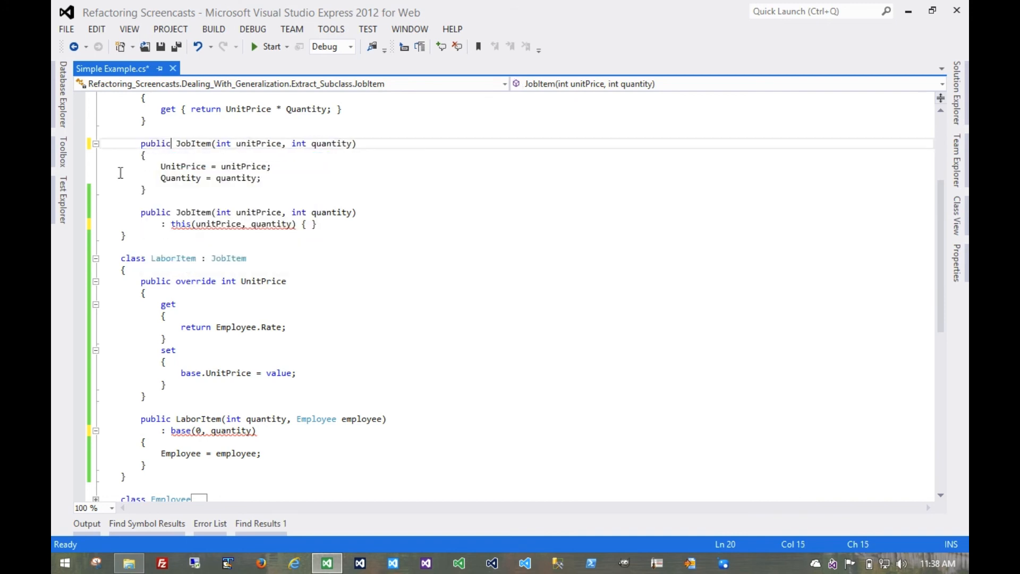
# - Delete the redundant chaining JobItem constructor, keeping one public (unitPrice, quantity) constructor
pyautogui.moveTo(141, 212); pyautogui.dragTo(318, 223)
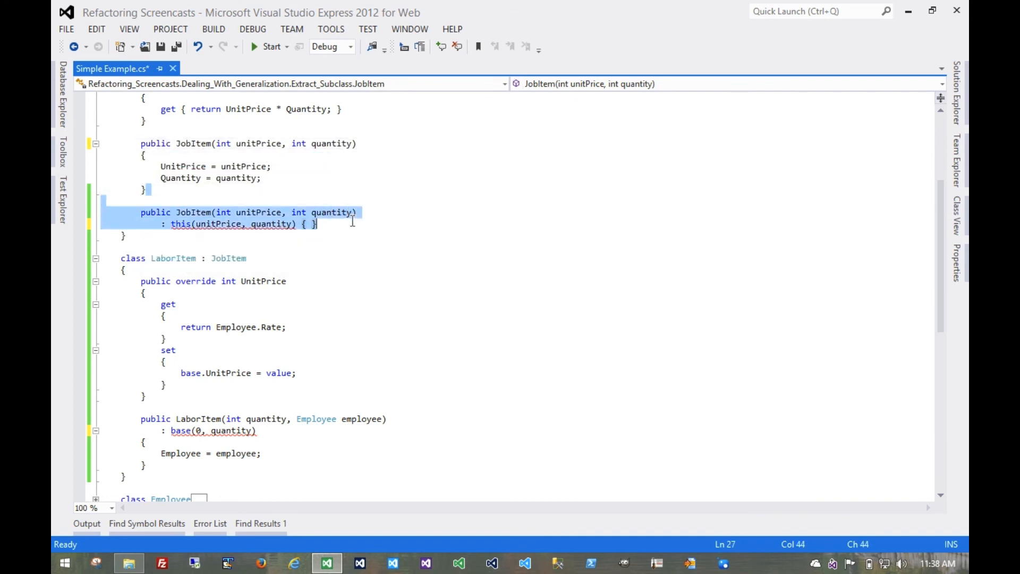
pyautogui.press('Delete')
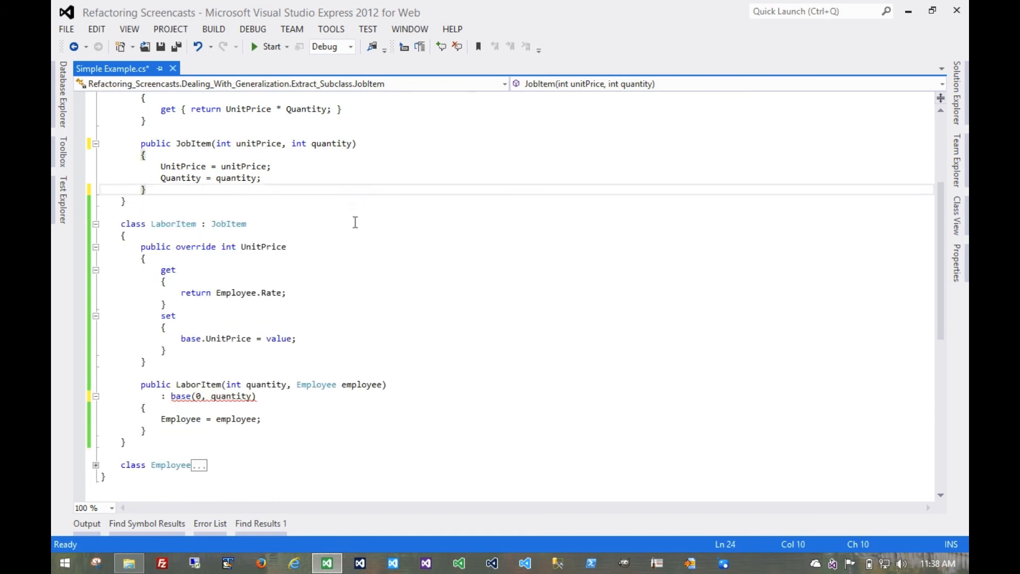
pyautogui.scroll(3)
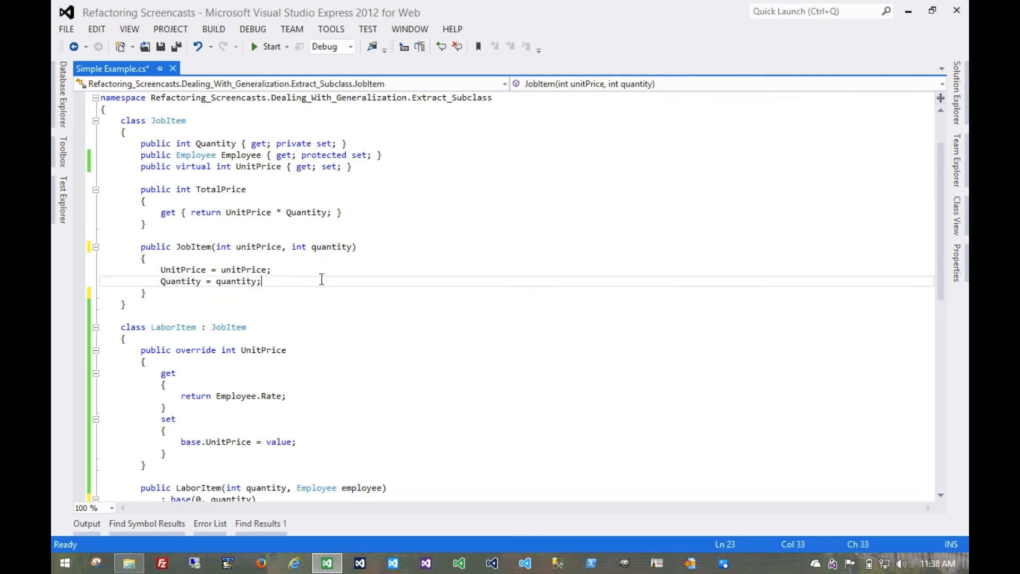
pyautogui.scroll(-3)
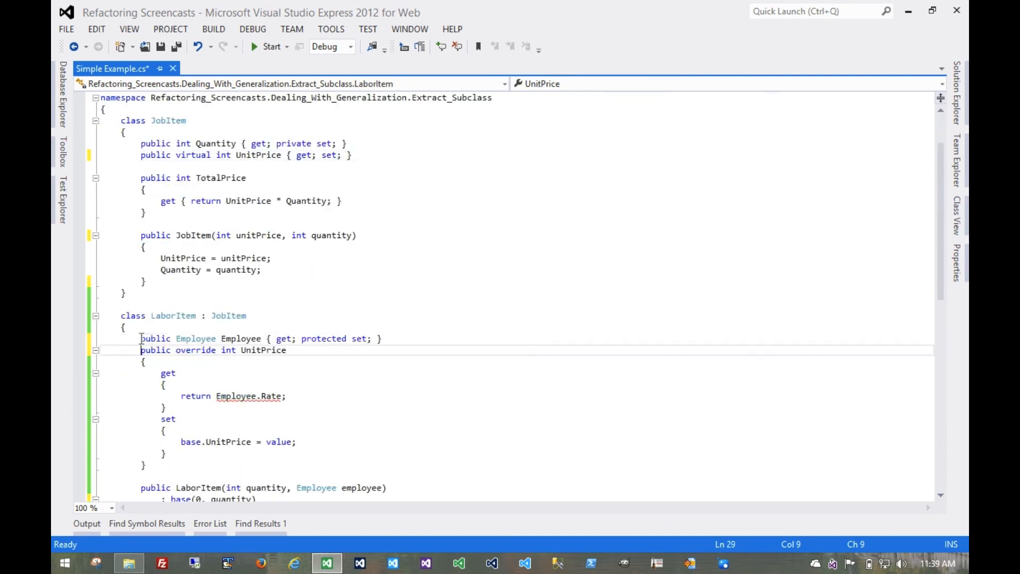
# - Save Simple Example.cs with Employee now living in LaborItem
pyautogui.scroll(-3)
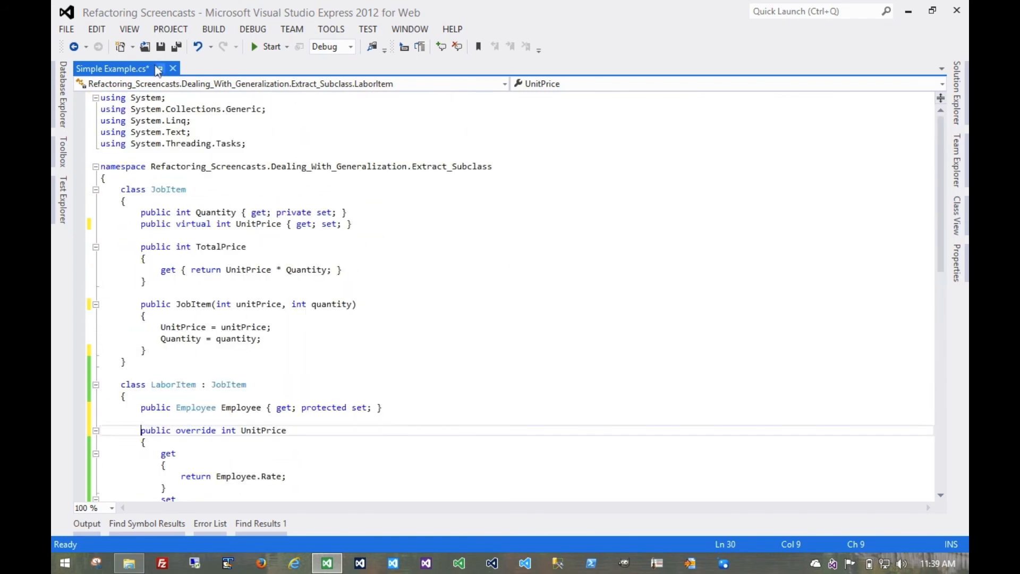
pyautogui.press('ctrl+s')
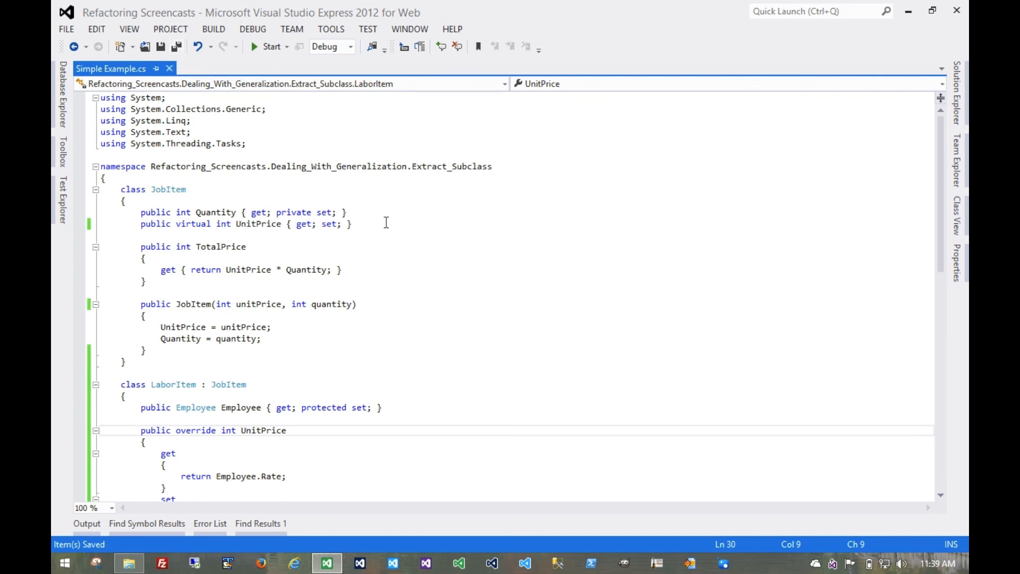
pyautogui.scroll(-3)
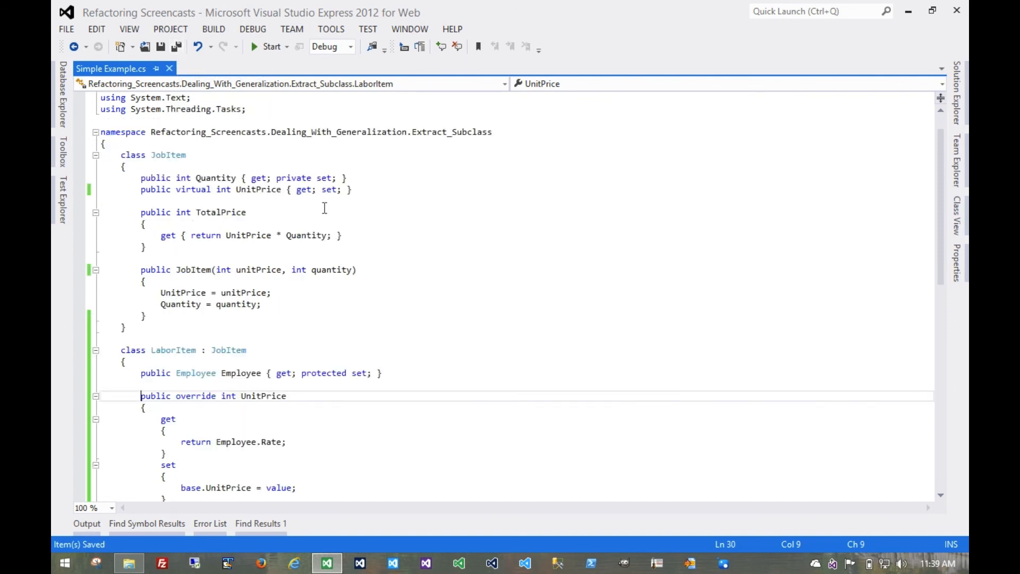
pyautogui.scroll(-3)
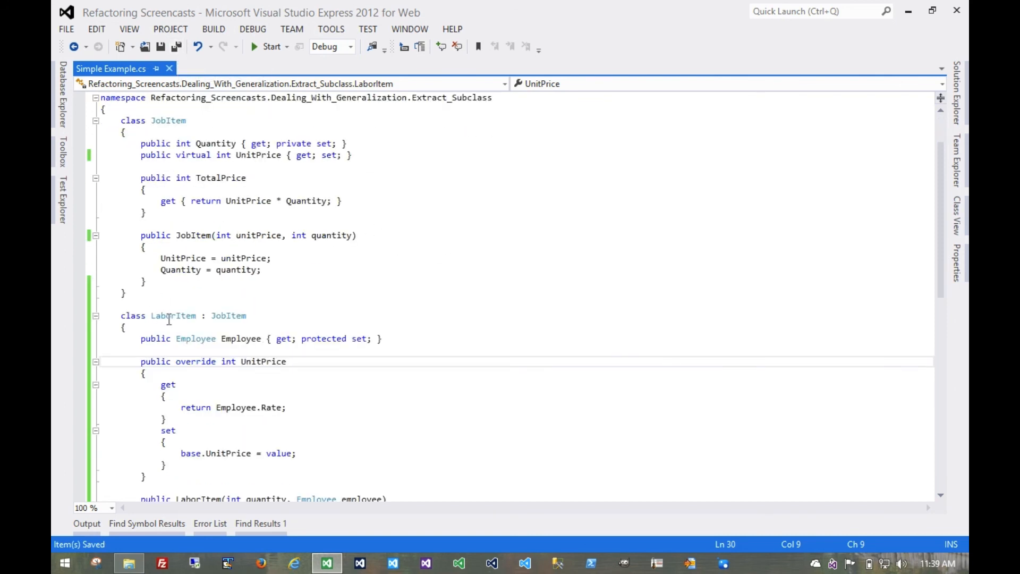
# - Highlight the JobItem class name to review where it is used
pyautogui.doubleClick(173, 316)
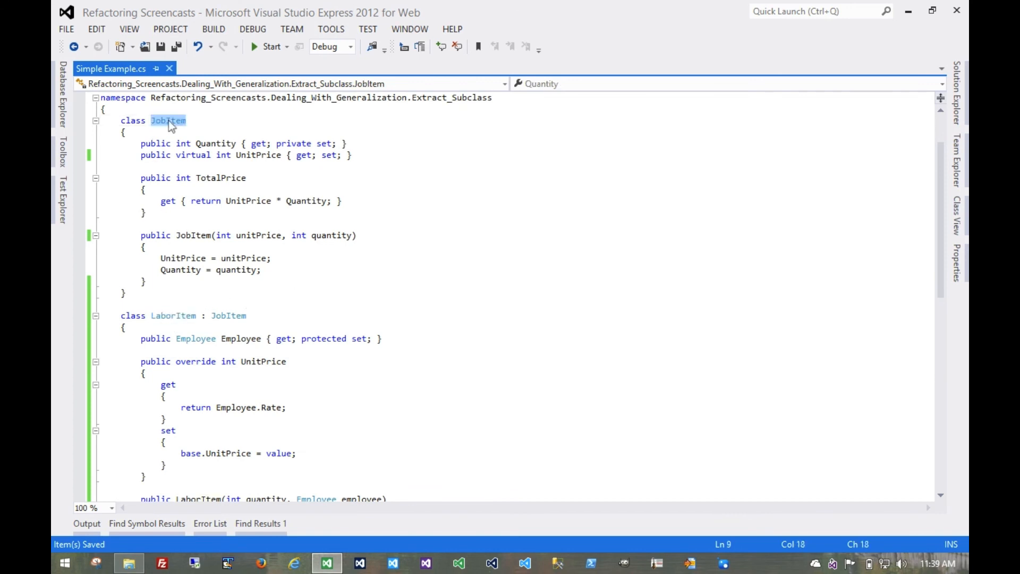
pyautogui.scroll(-3)
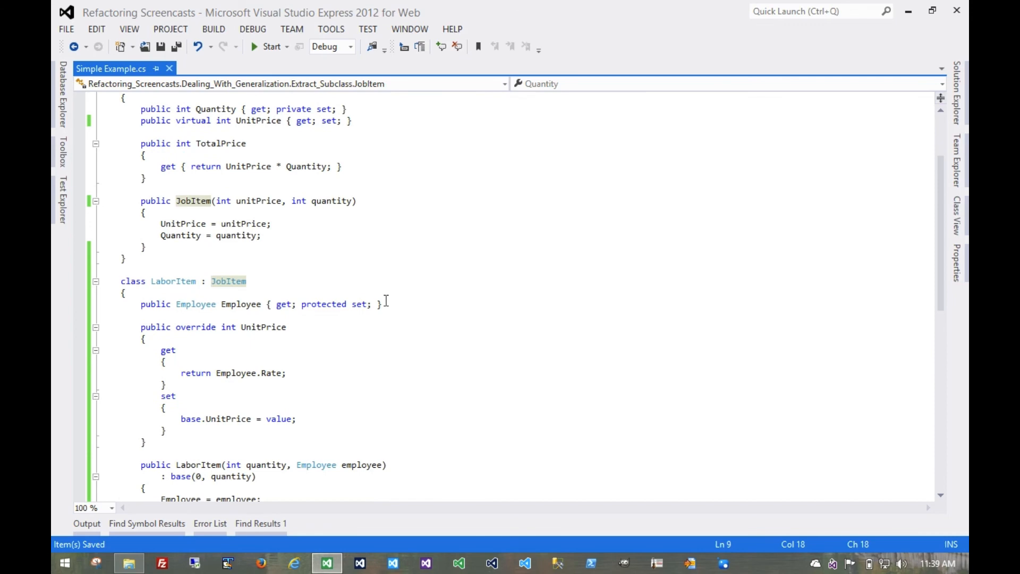
pyautogui.scroll(-3)
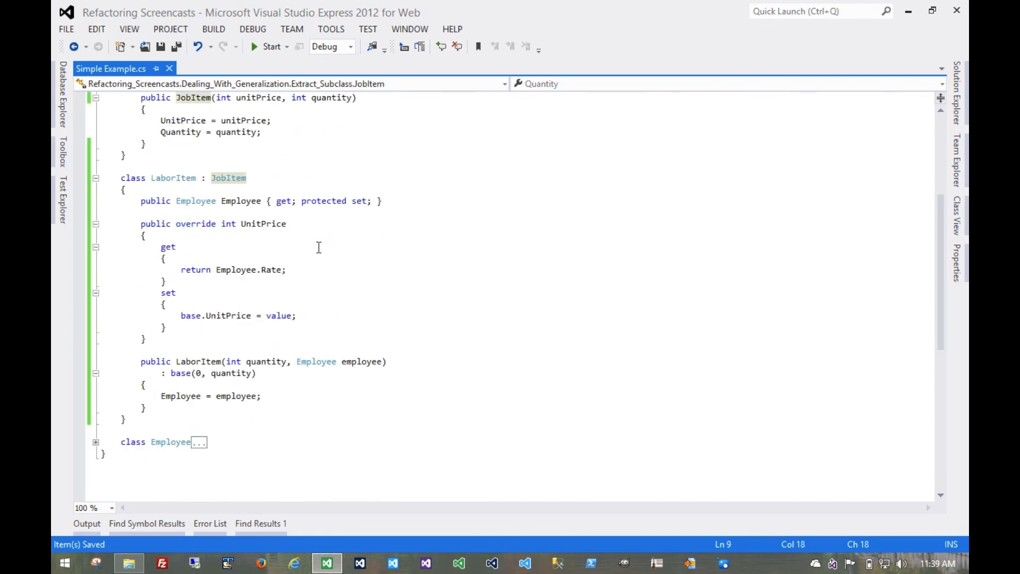